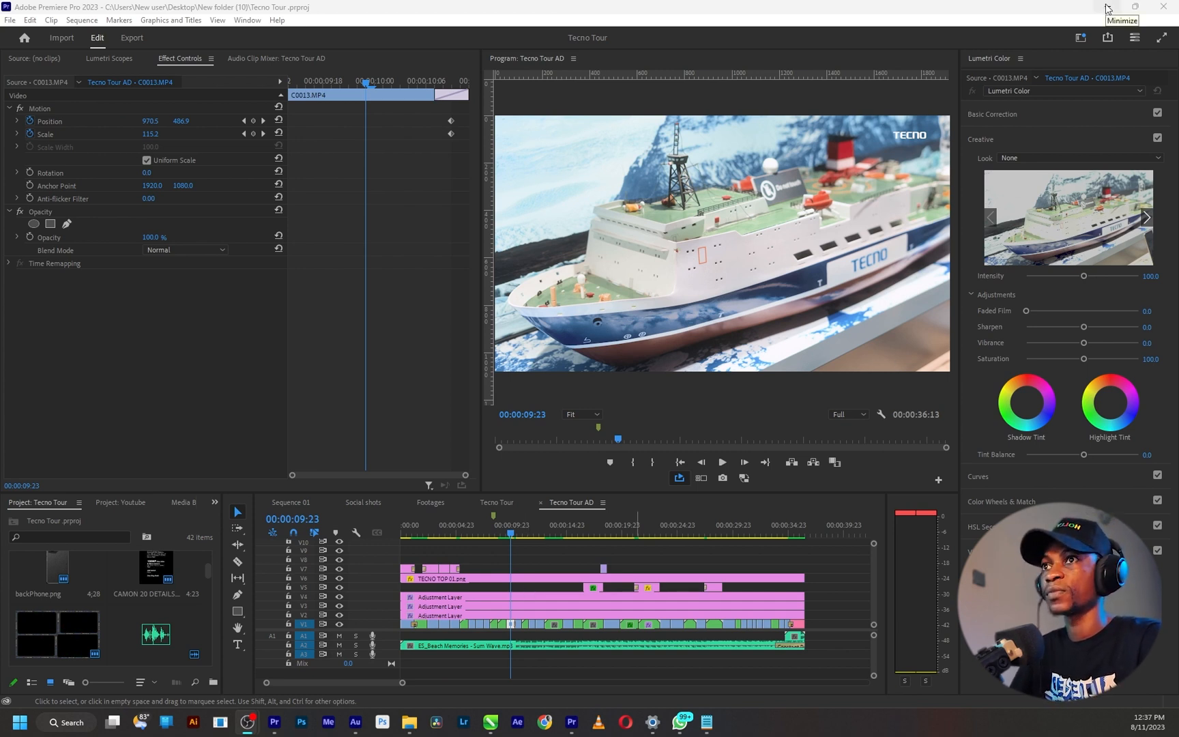
Hide Premiere Pro 2023 and open Tecno Tour.prproj with Adobe Premiere Pro 2022.
{"action": "left_click", "coordinate": [1121, 7]}
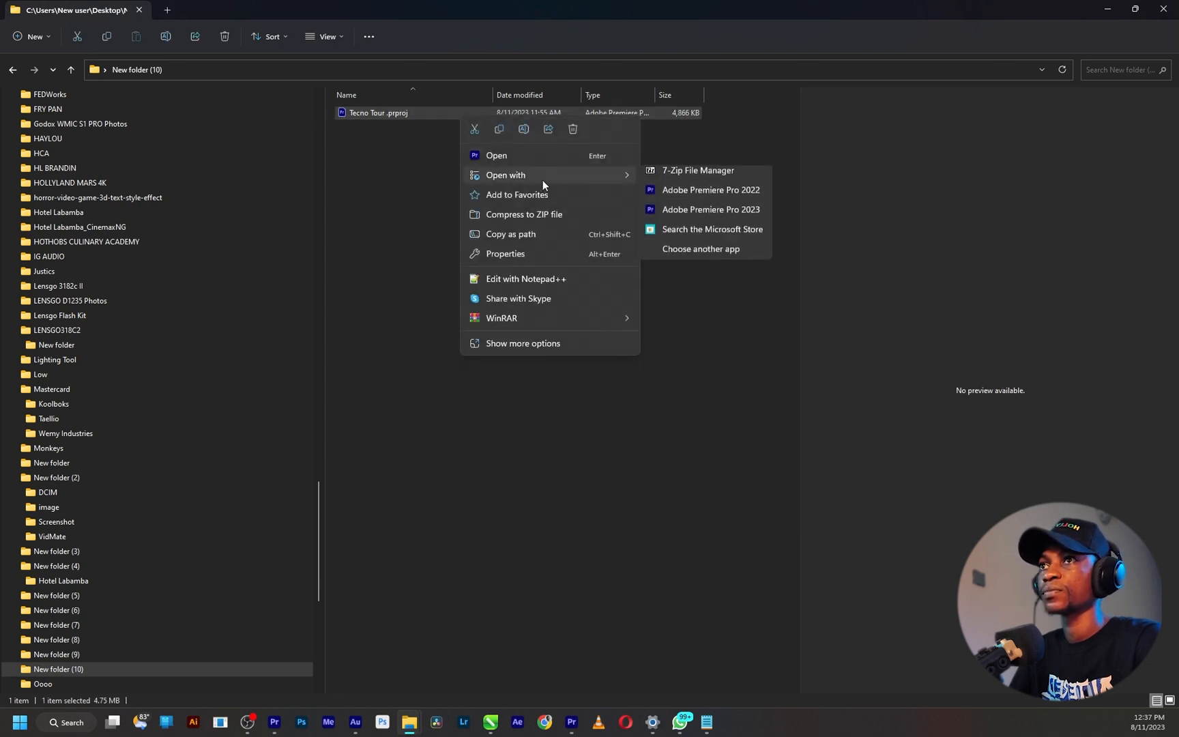
{"action": "left_click", "coordinate": [709, 190]}
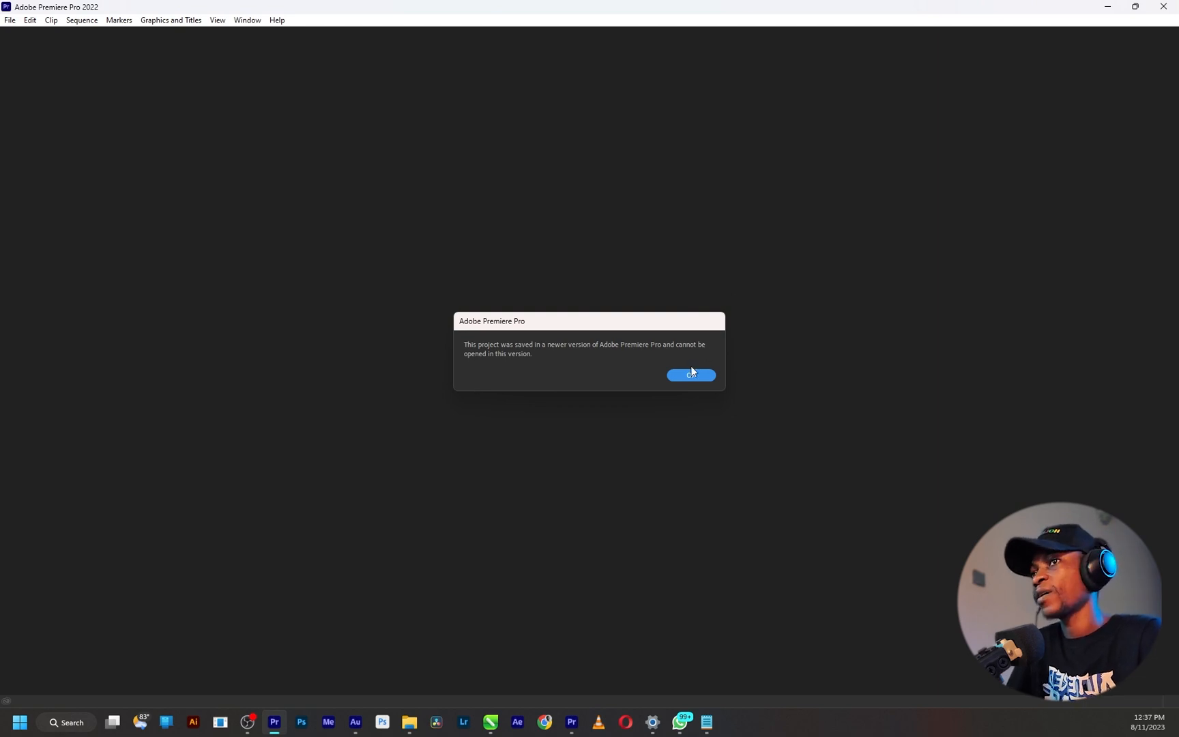
Dismiss the 'saved in a newer version' error in Premiere Pro 2022.
{"action": "left_click", "coordinate": [690, 375]}
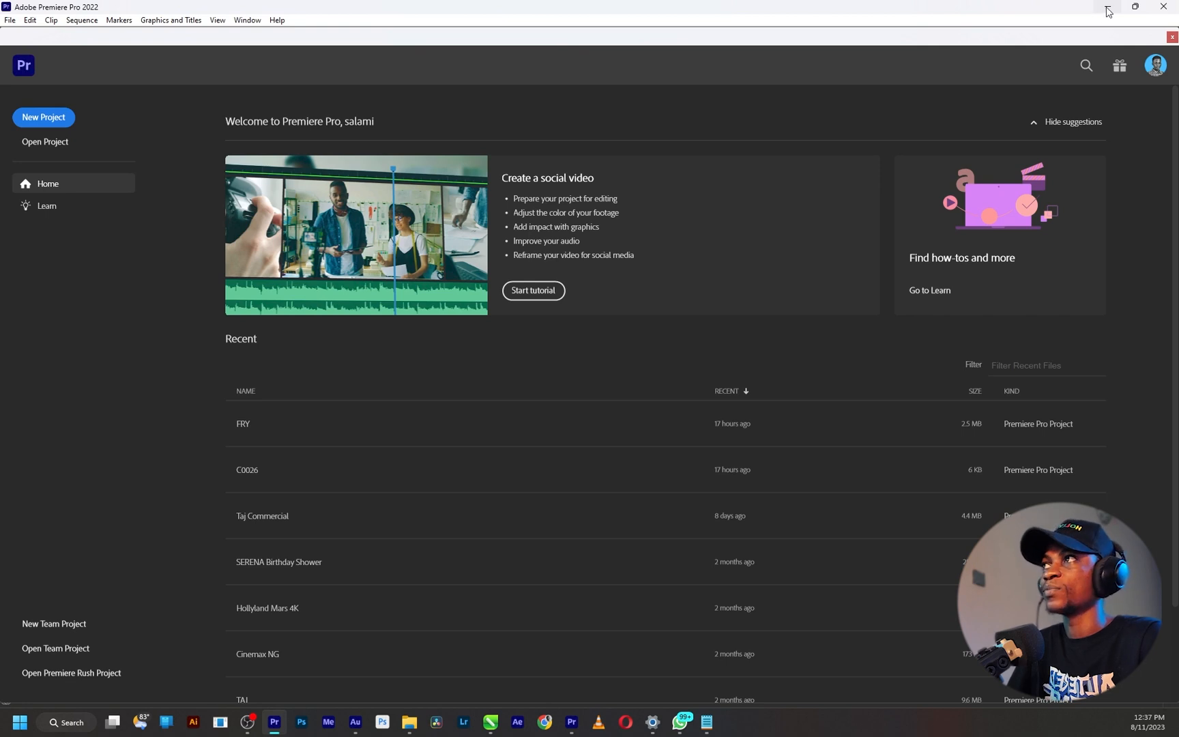
{"action": "mouse_move", "coordinate": [1106, 11]}
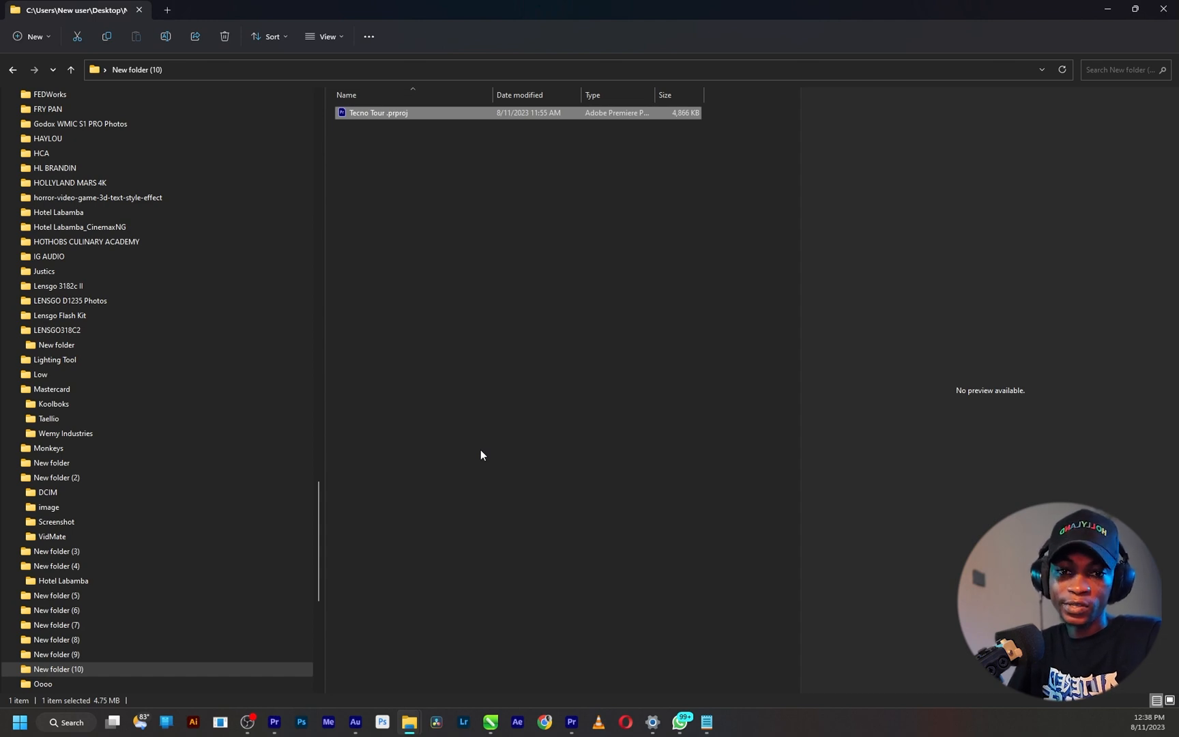
{"action": "mouse_move", "coordinate": [502, 713]}
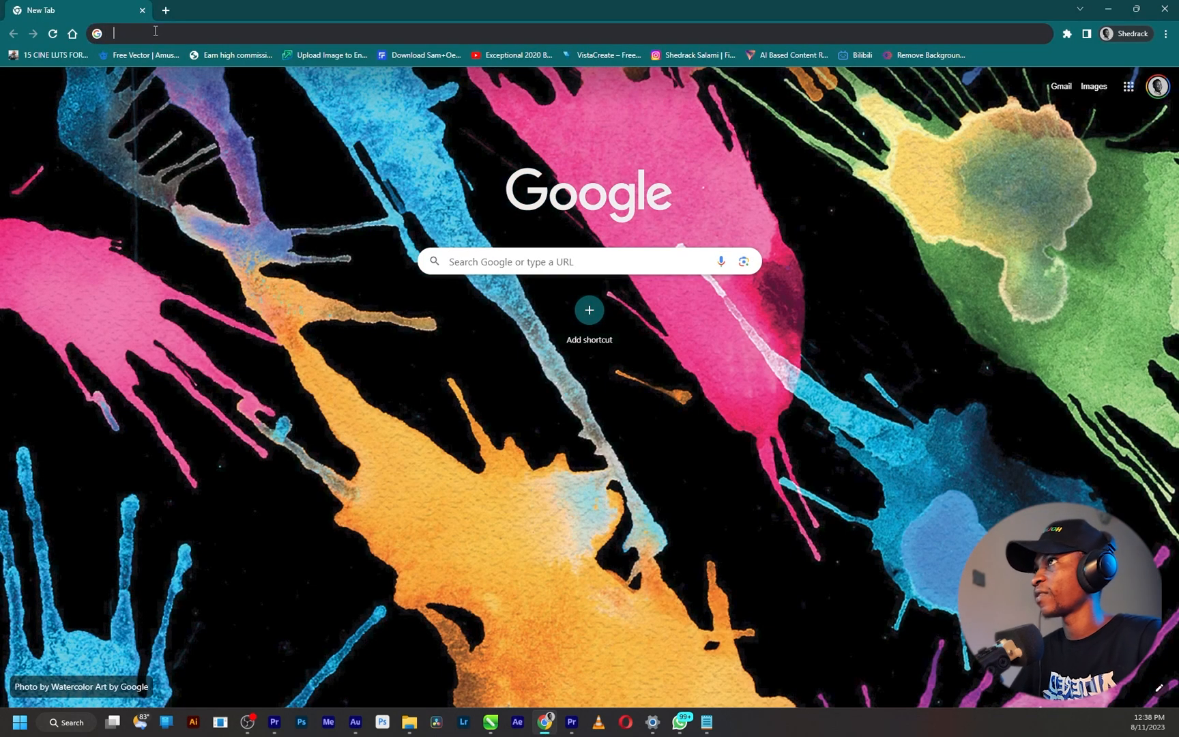
Search Google for 7zip and browse the 7-zip.org download table.
{"action": "type", "text": "7"}
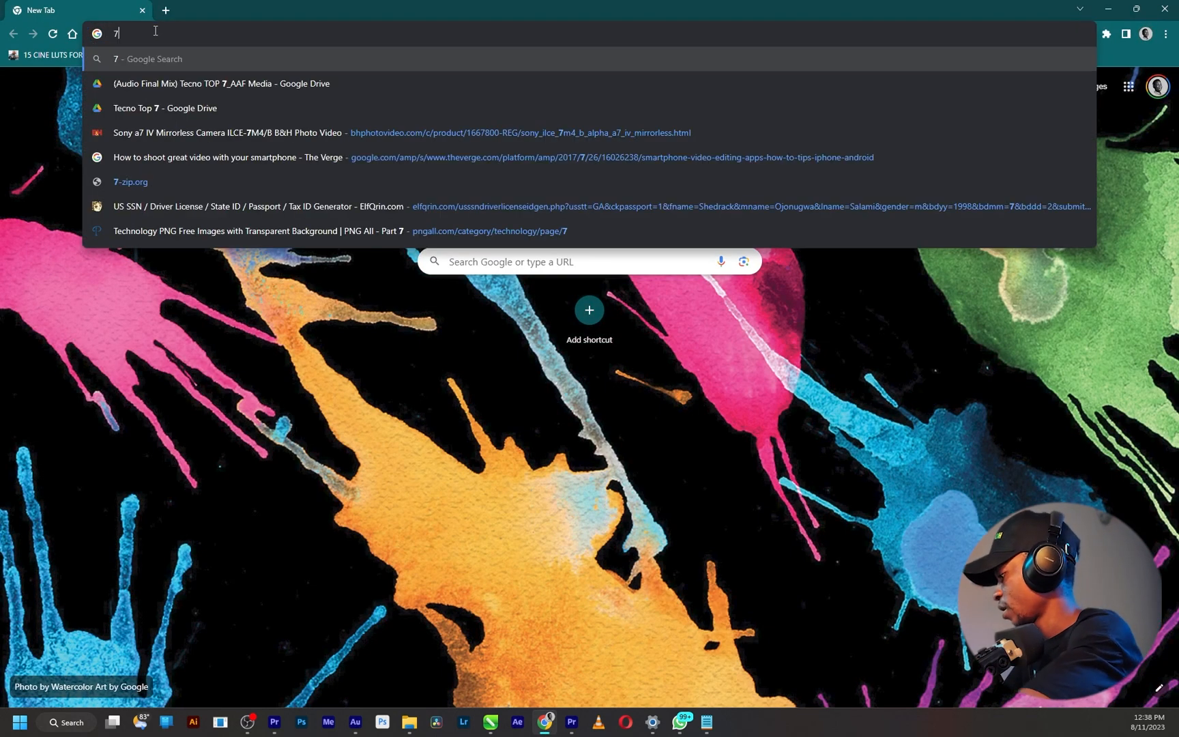
{"action": "type", "text": "z"}
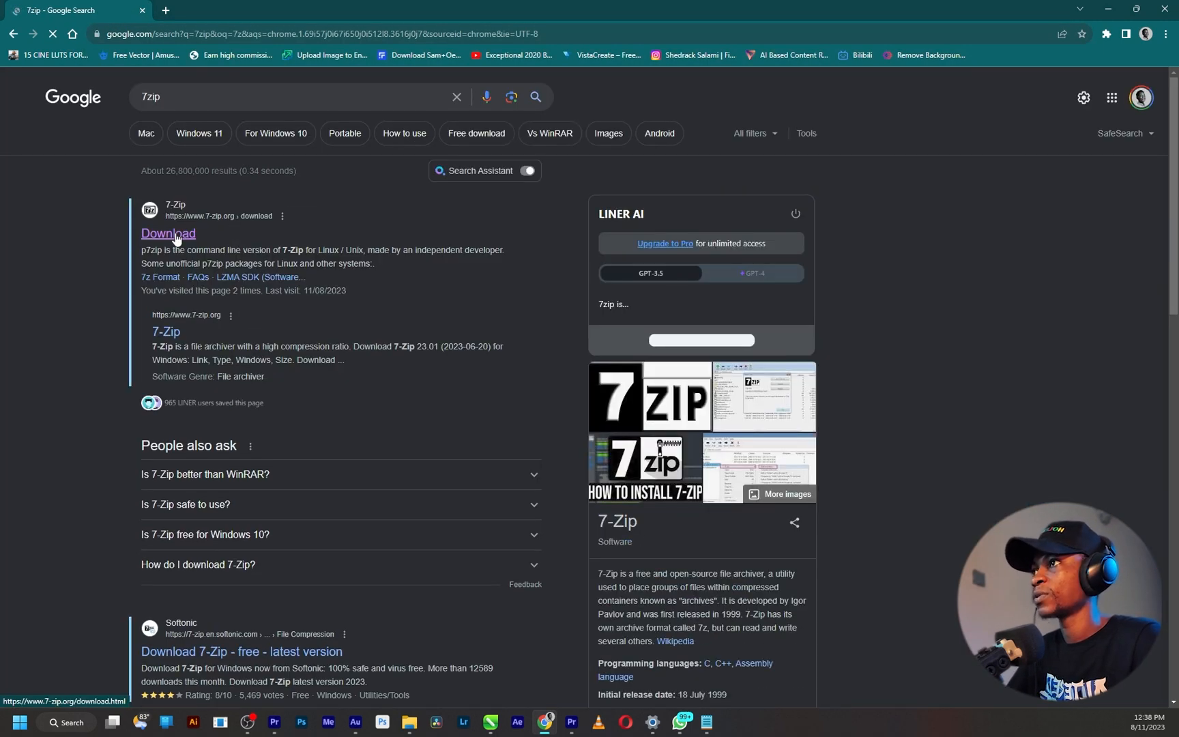
{"action": "left_click", "coordinate": [167, 234]}
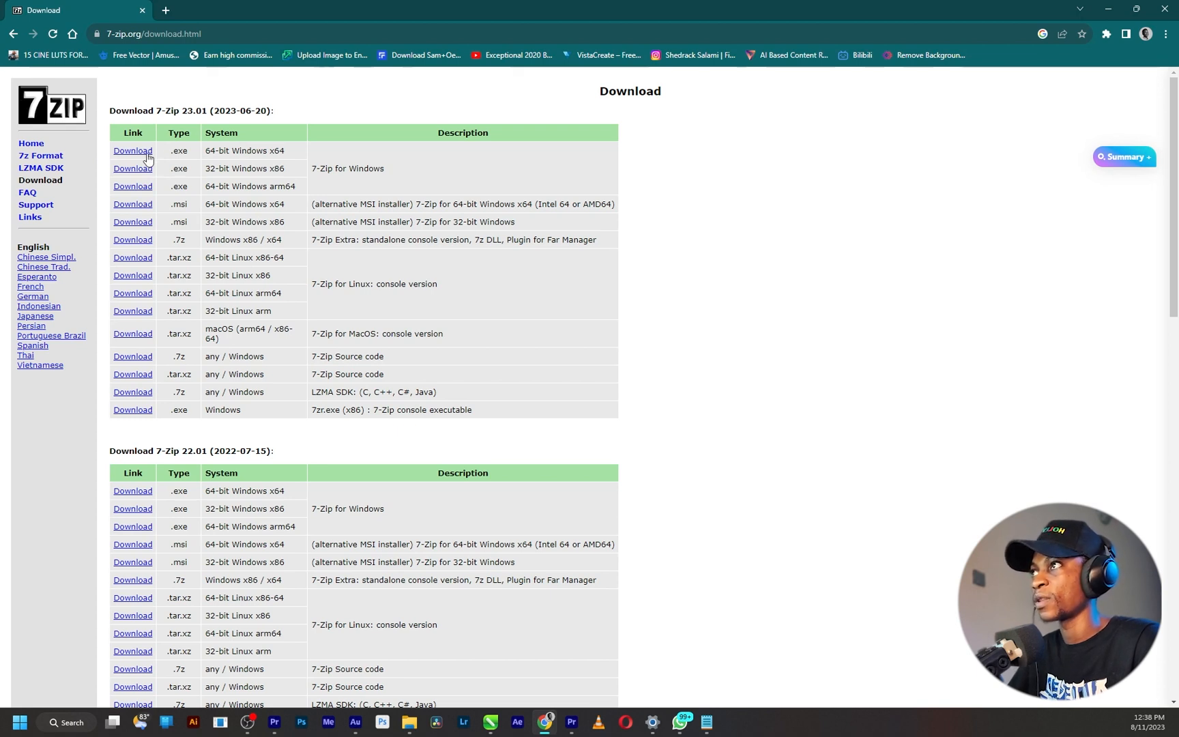
{"action": "scroll", "scroll_direction": "down", "scroll_amount": 3}
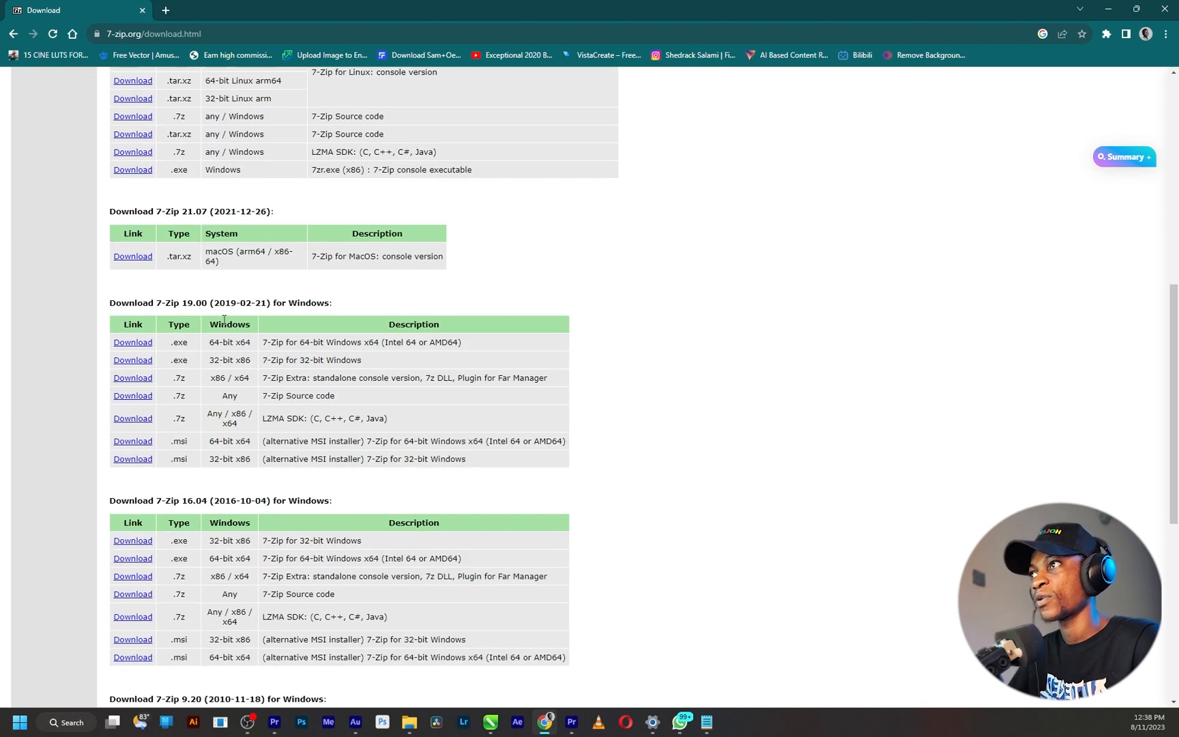
{"action": "scroll", "scroll_direction": "up", "scroll_amount": 3}
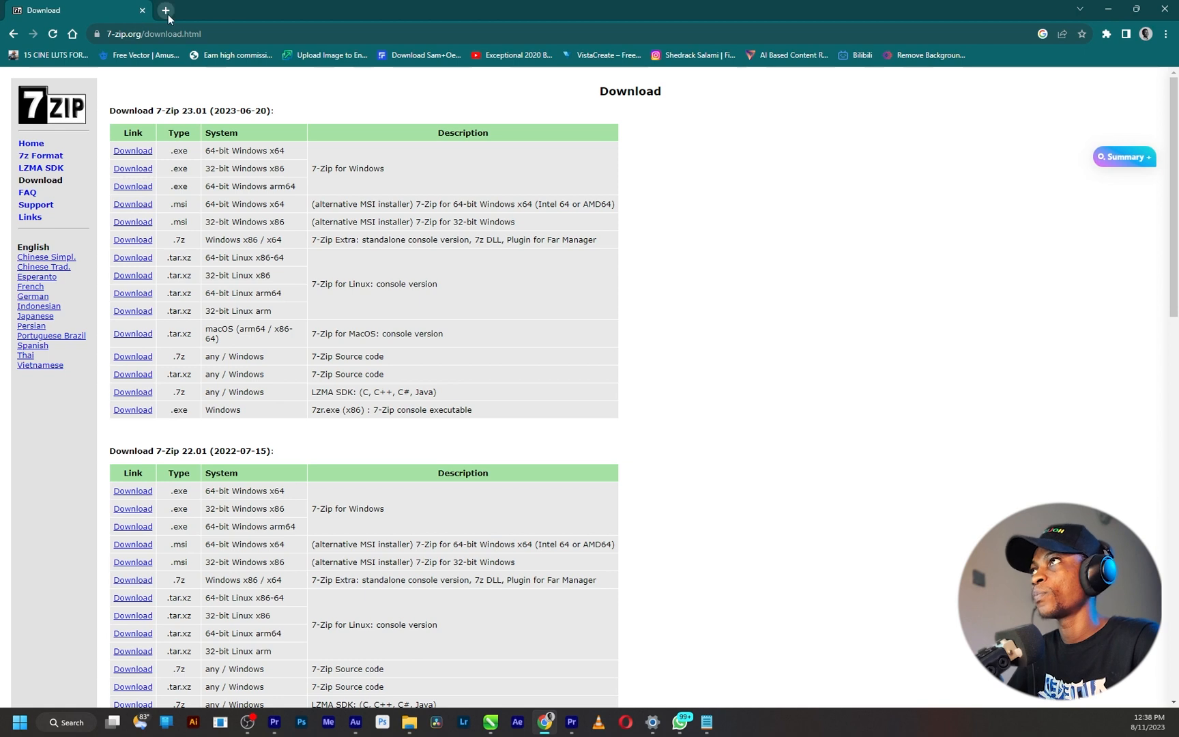
Search notepad++ in a new tab and reach the Notepad++ v8.5.5 download.
{"action": "left_click", "coordinate": [166, 10]}
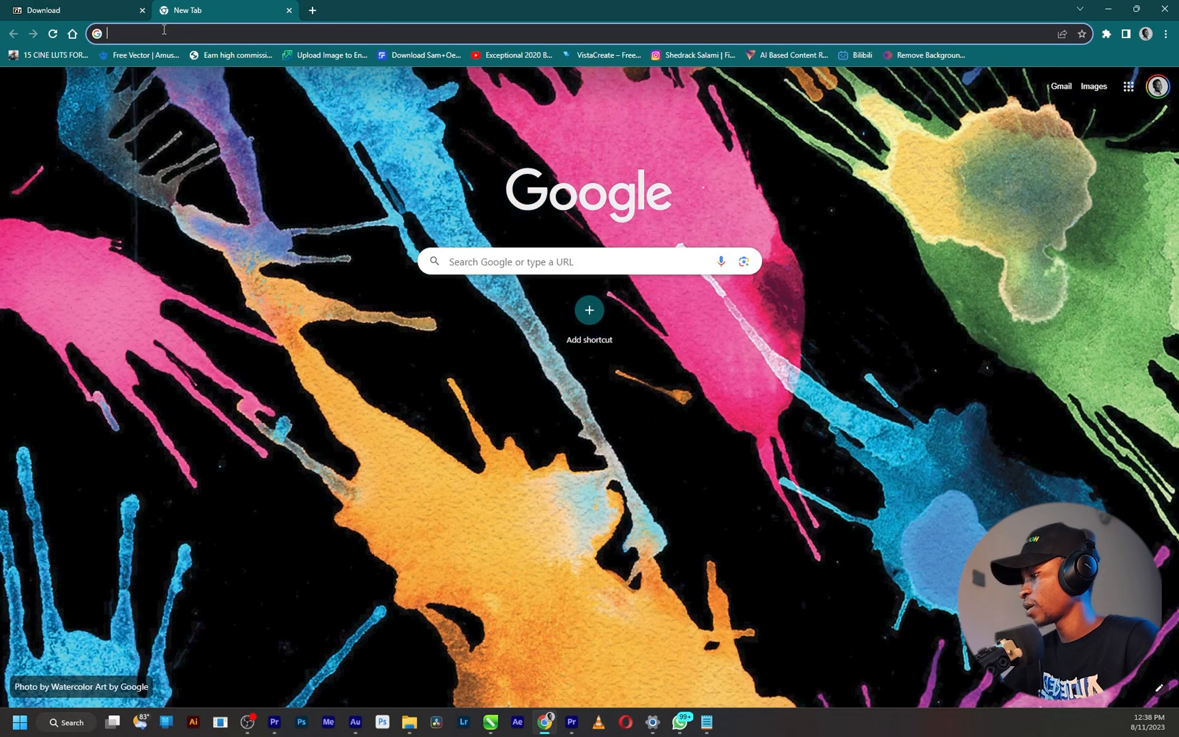
{"action": "type", "text": "notepad++"}
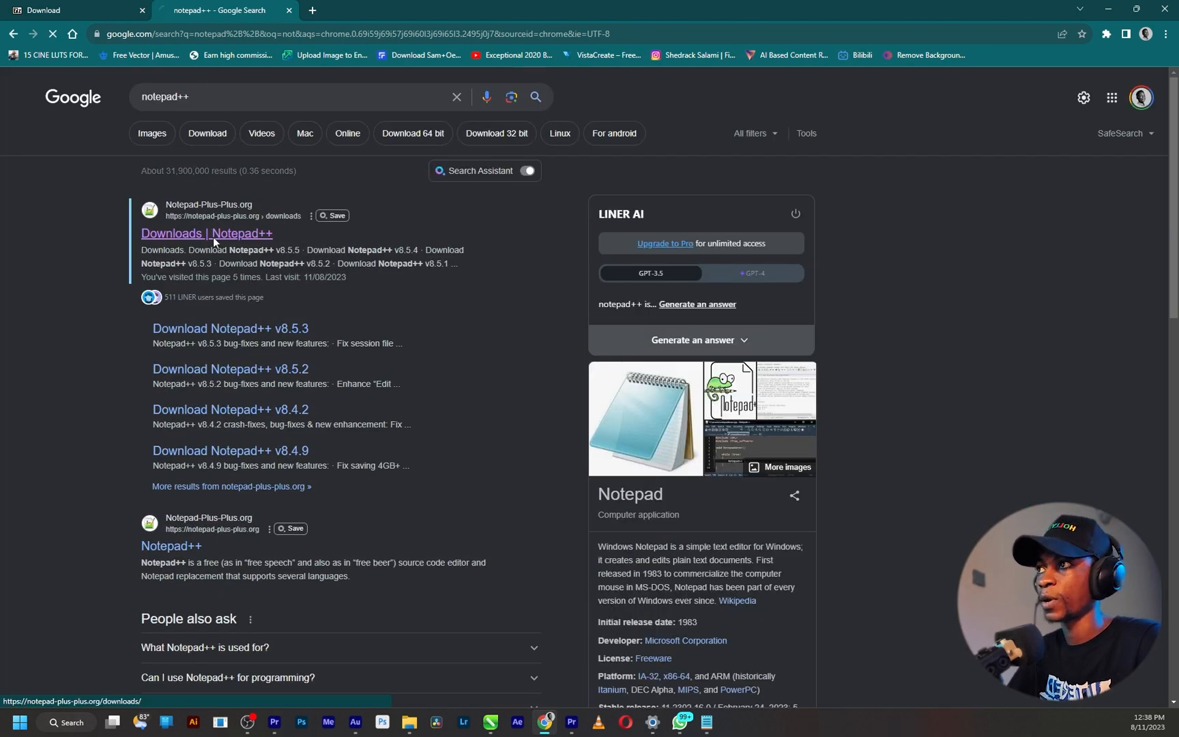
{"action": "left_click", "coordinate": [206, 234]}
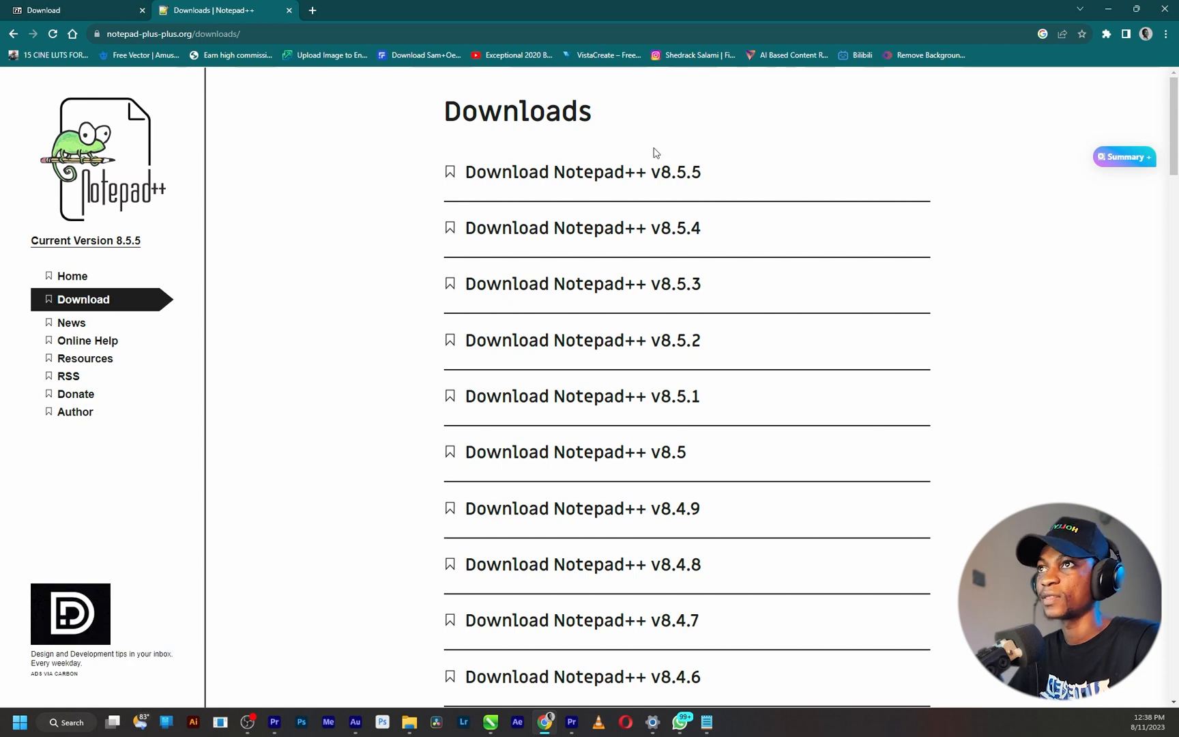
{"action": "left_click", "coordinate": [583, 171]}
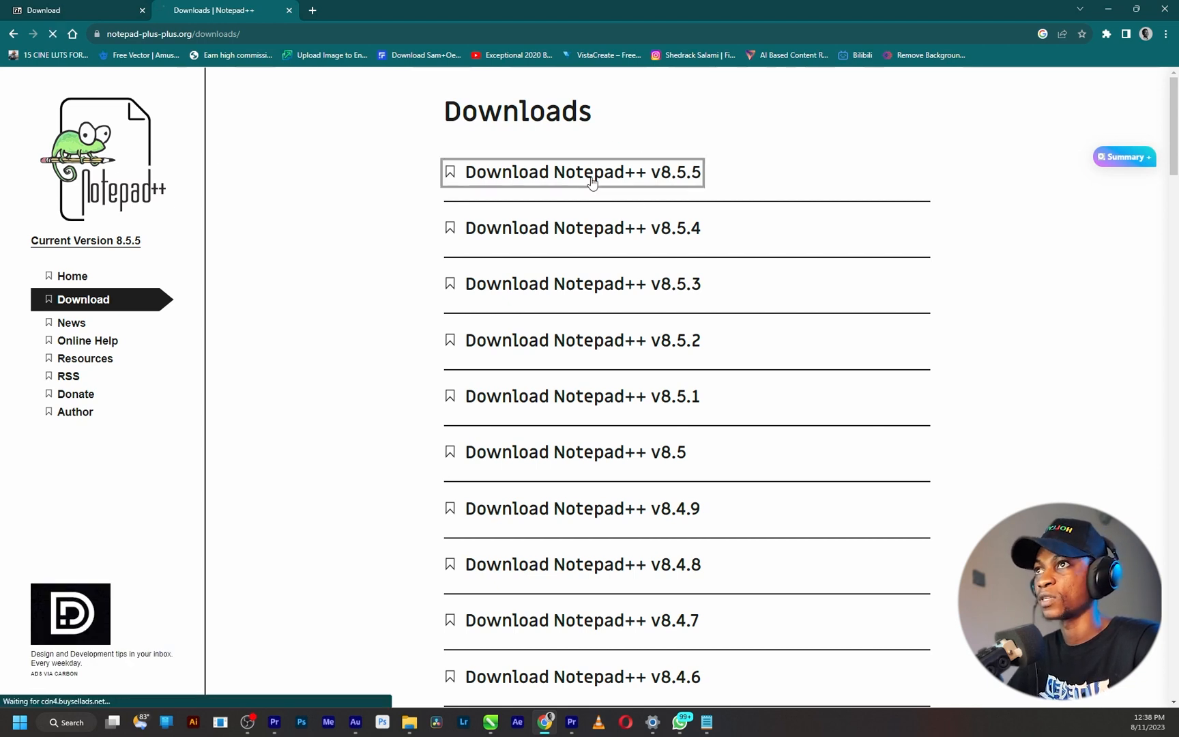
{"action": "left_click", "coordinate": [582, 171]}
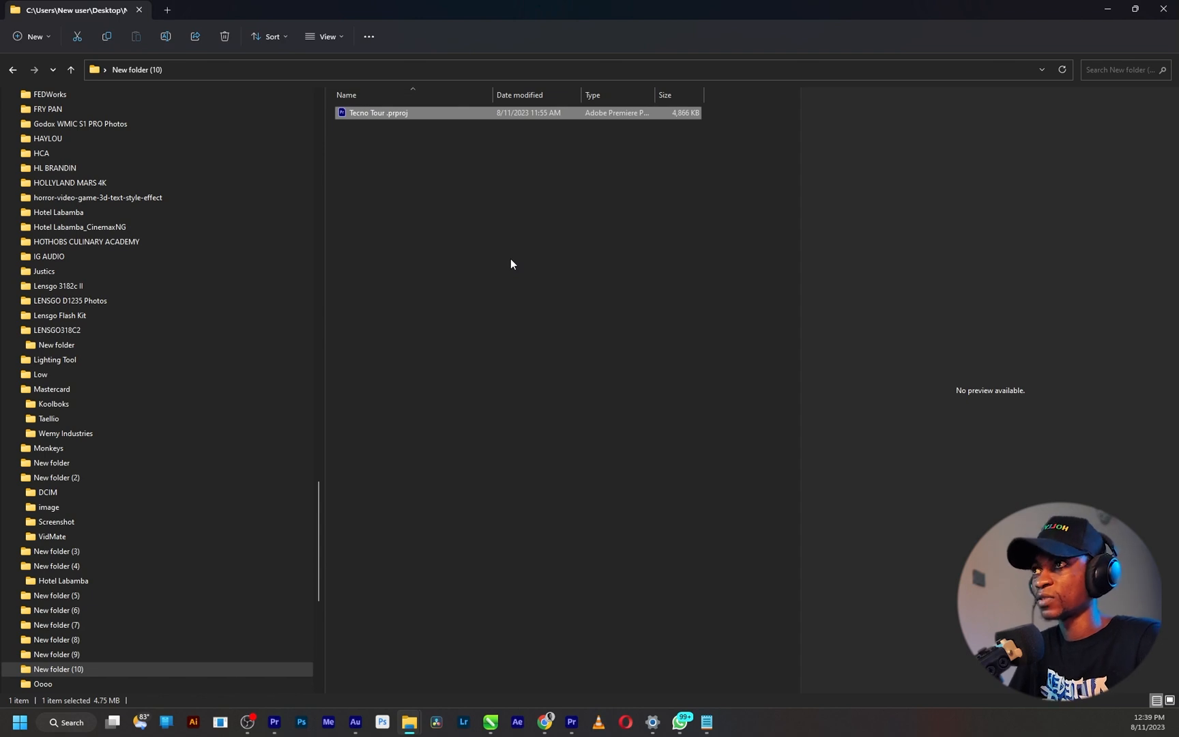
{"action": "mouse_move", "coordinate": [447, 112]}
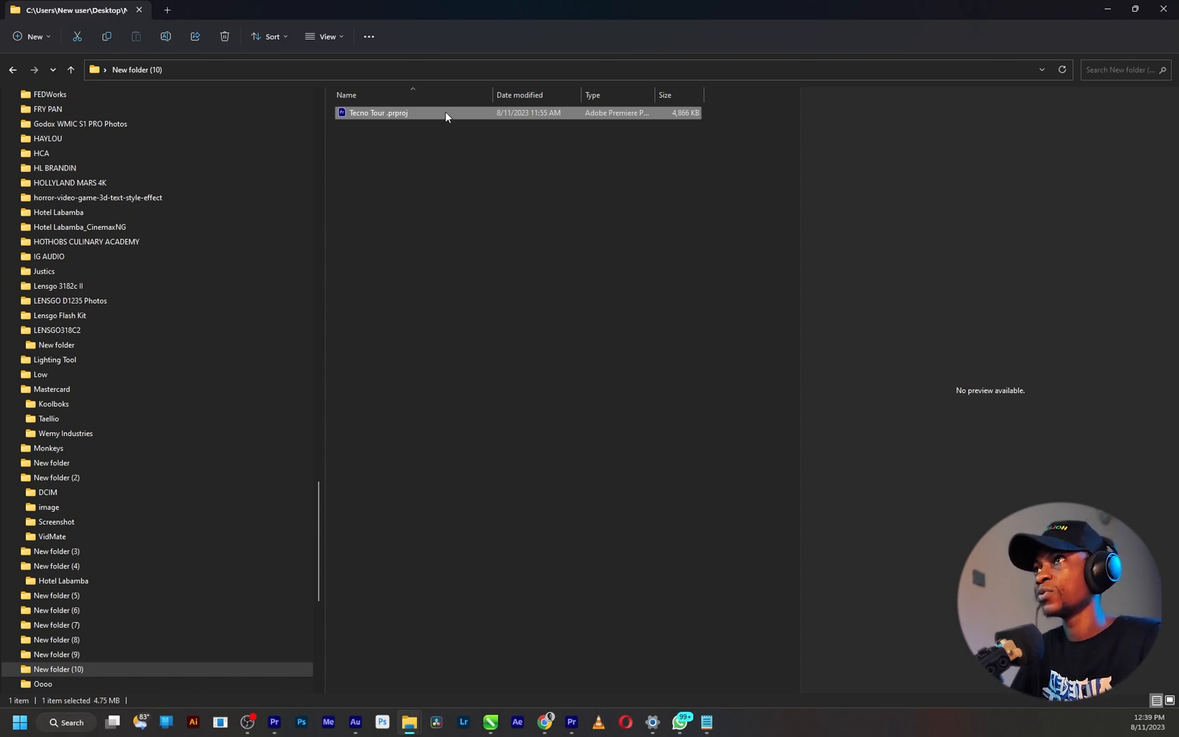
Extract the Tecno Tour project file using the full file actions menu.
{"action": "left_click", "coordinate": [449, 170]}
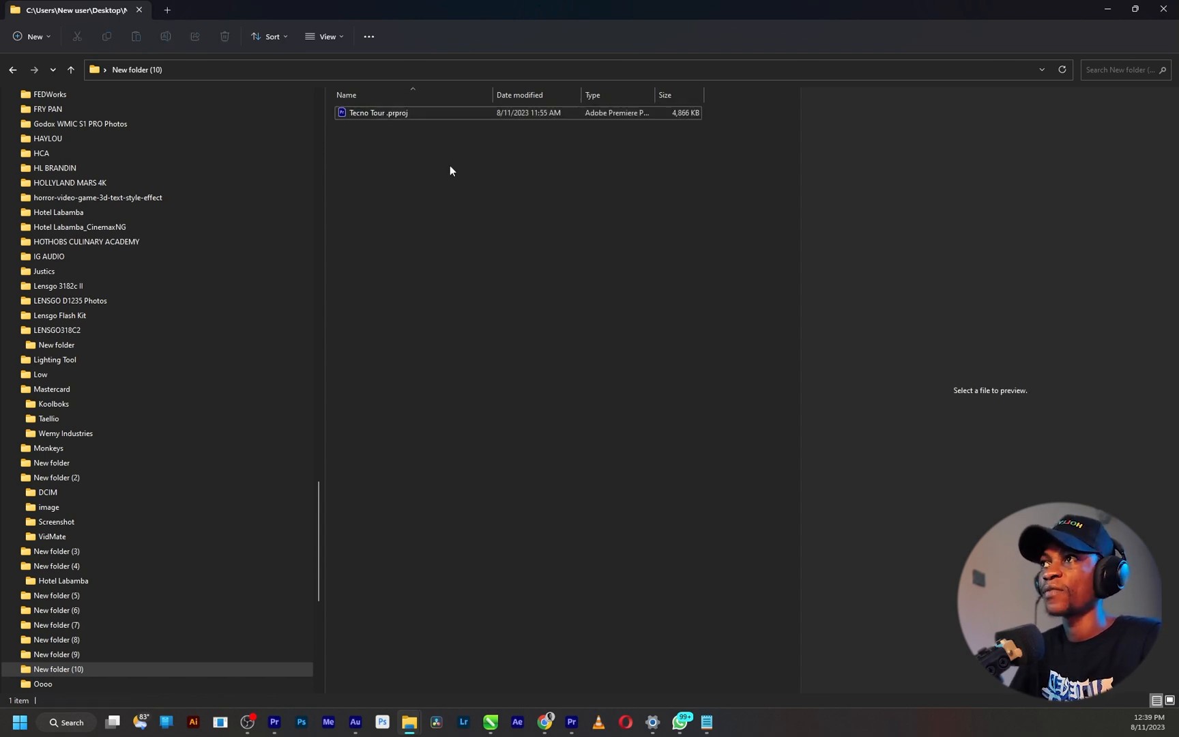
{"action": "mouse_move", "coordinate": [414, 112]}
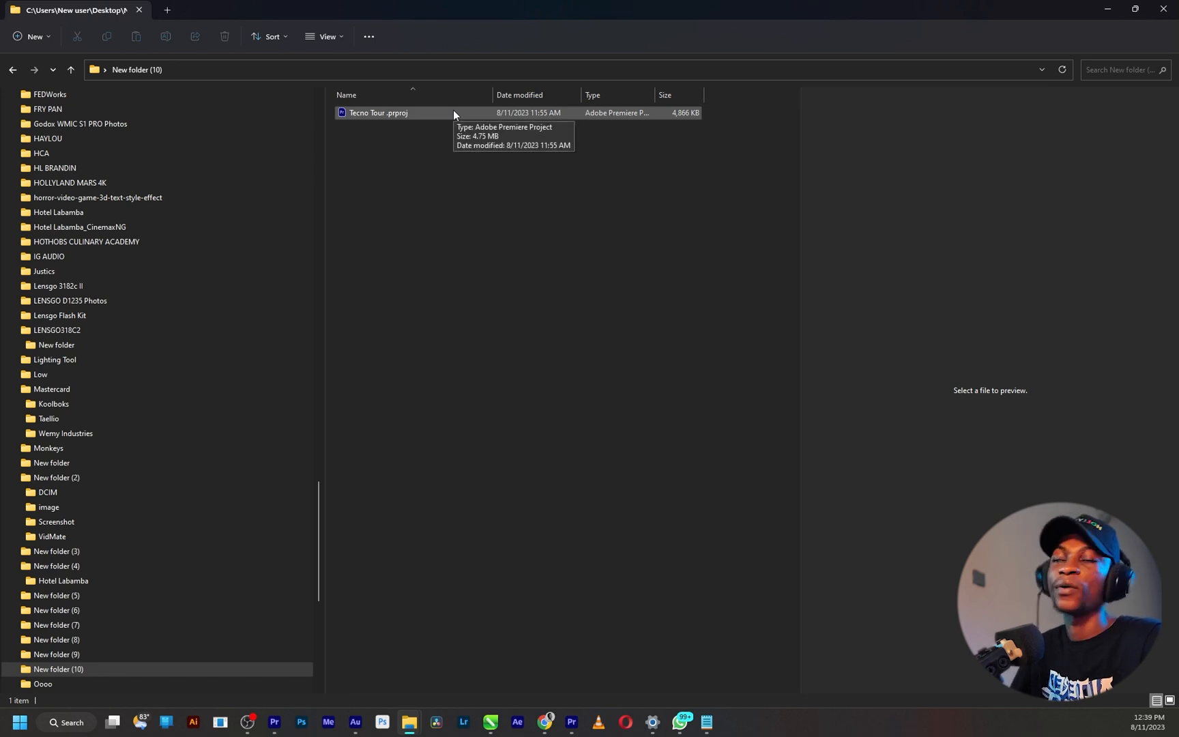
{"action": "left_click", "coordinate": [378, 112]}
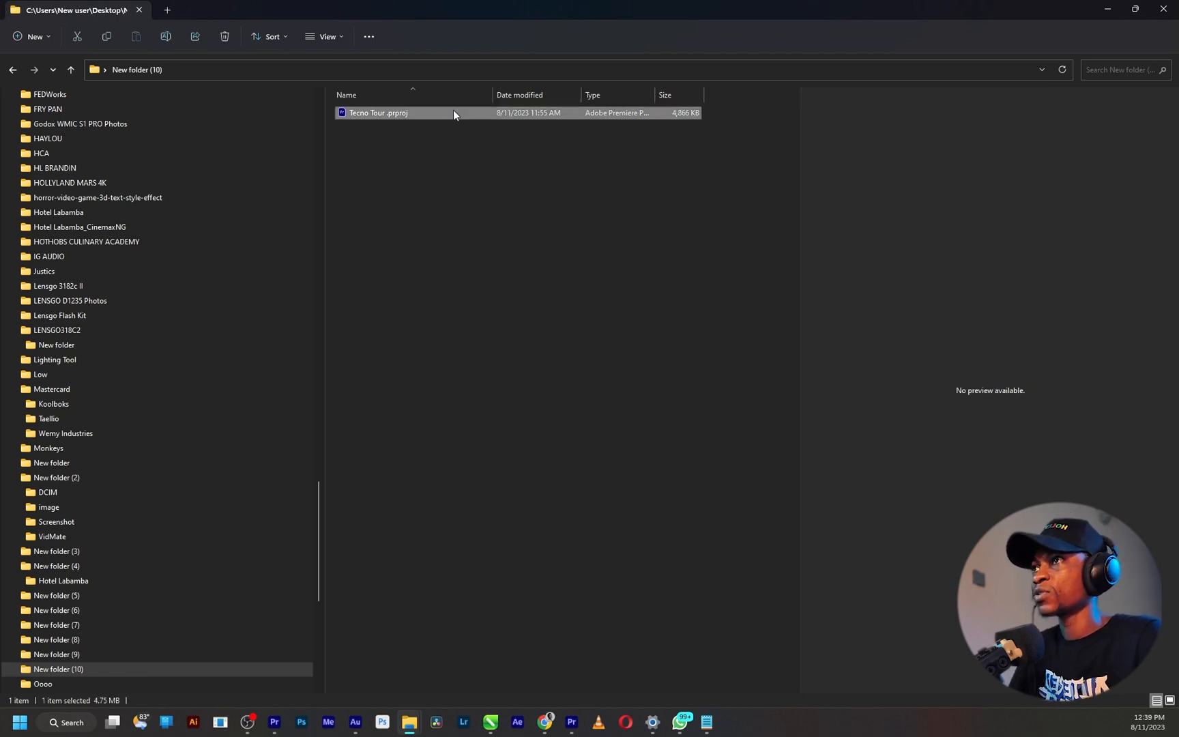
{"action": "right_click", "coordinate": [378, 113]}
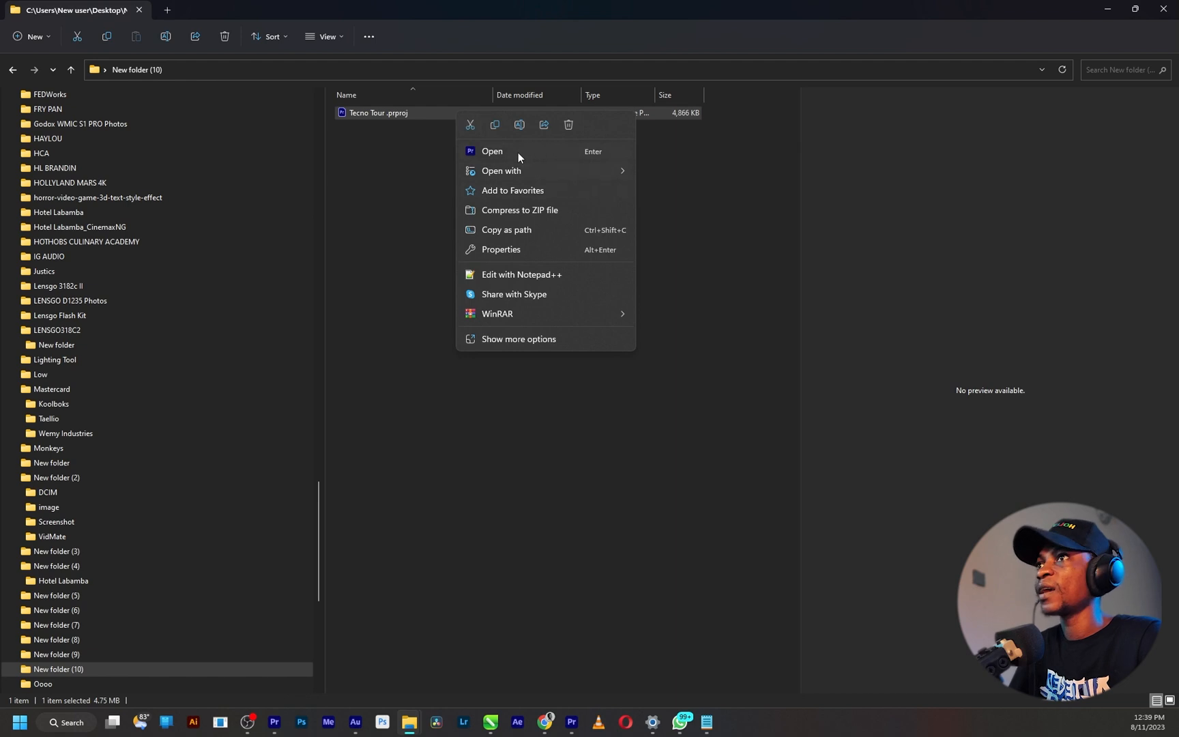
{"action": "left_click", "coordinate": [406, 113]}
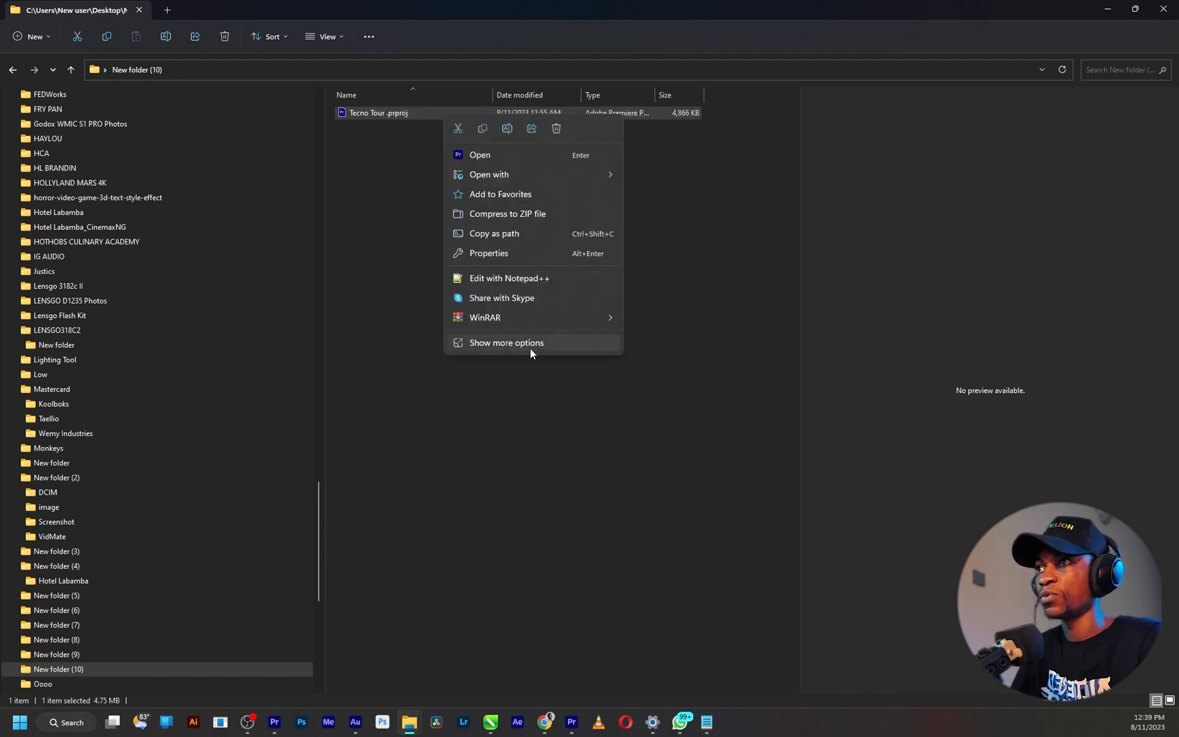
{"action": "left_click", "coordinate": [506, 343]}
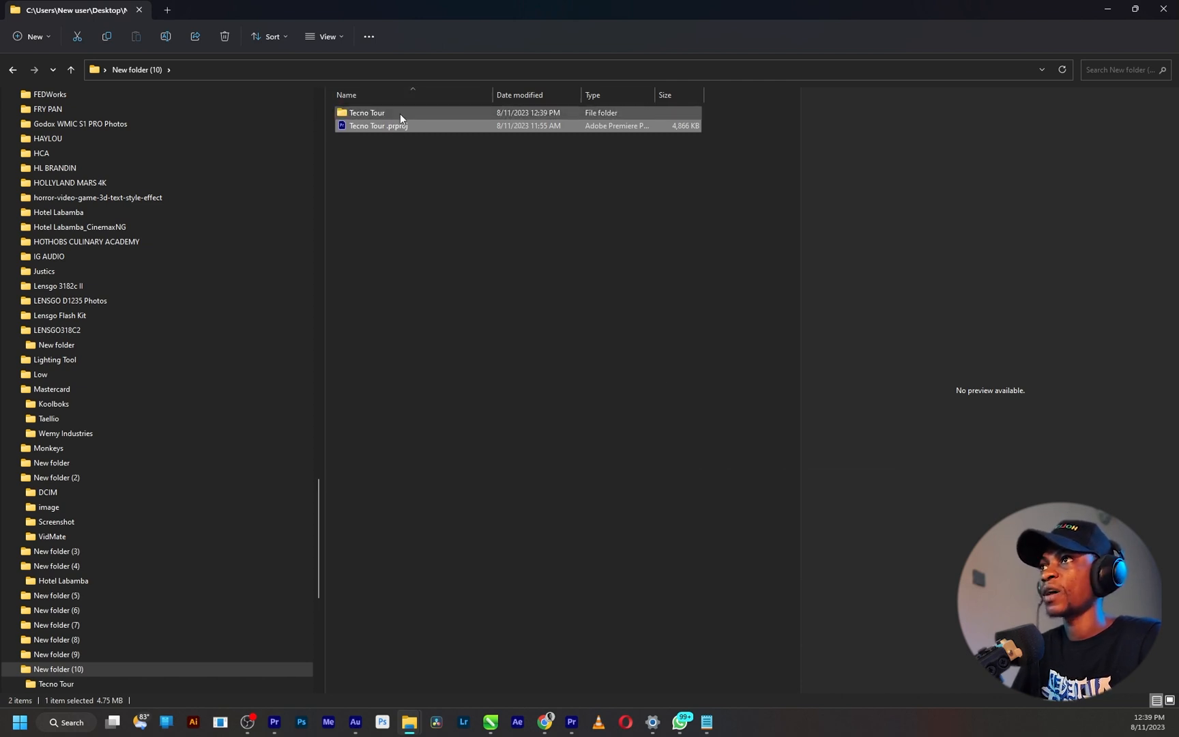
Open the extracted Tecno Tour folder and right-click the Tecno Tour file inside.
{"action": "left_click", "coordinate": [366, 111]}
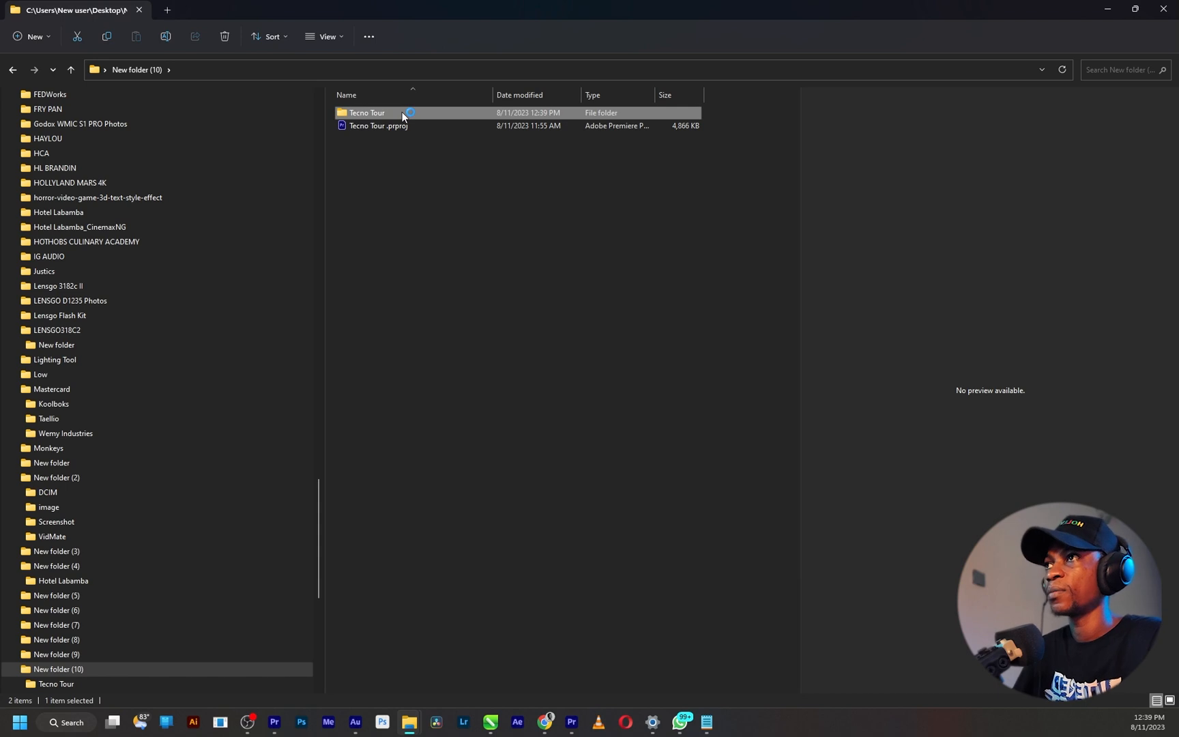
{"action": "double_click", "coordinate": [368, 112]}
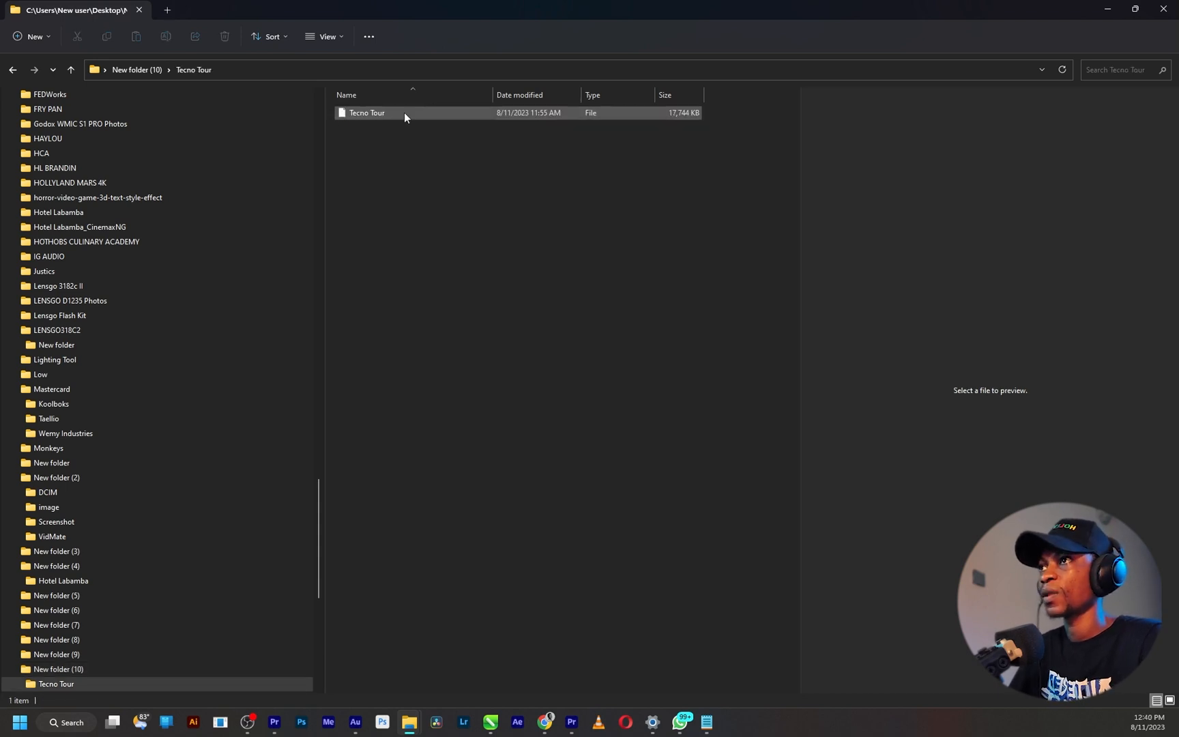
{"action": "left_click", "coordinate": [367, 112]}
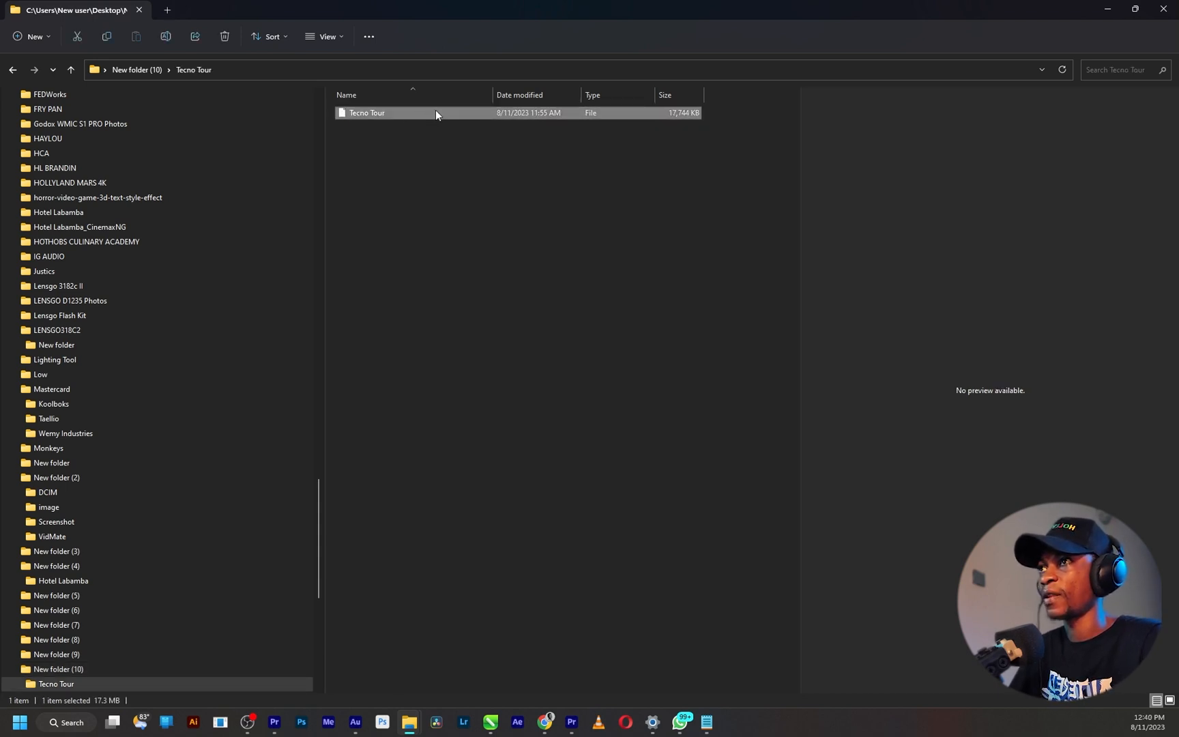
{"action": "right_click", "coordinate": [366, 112]}
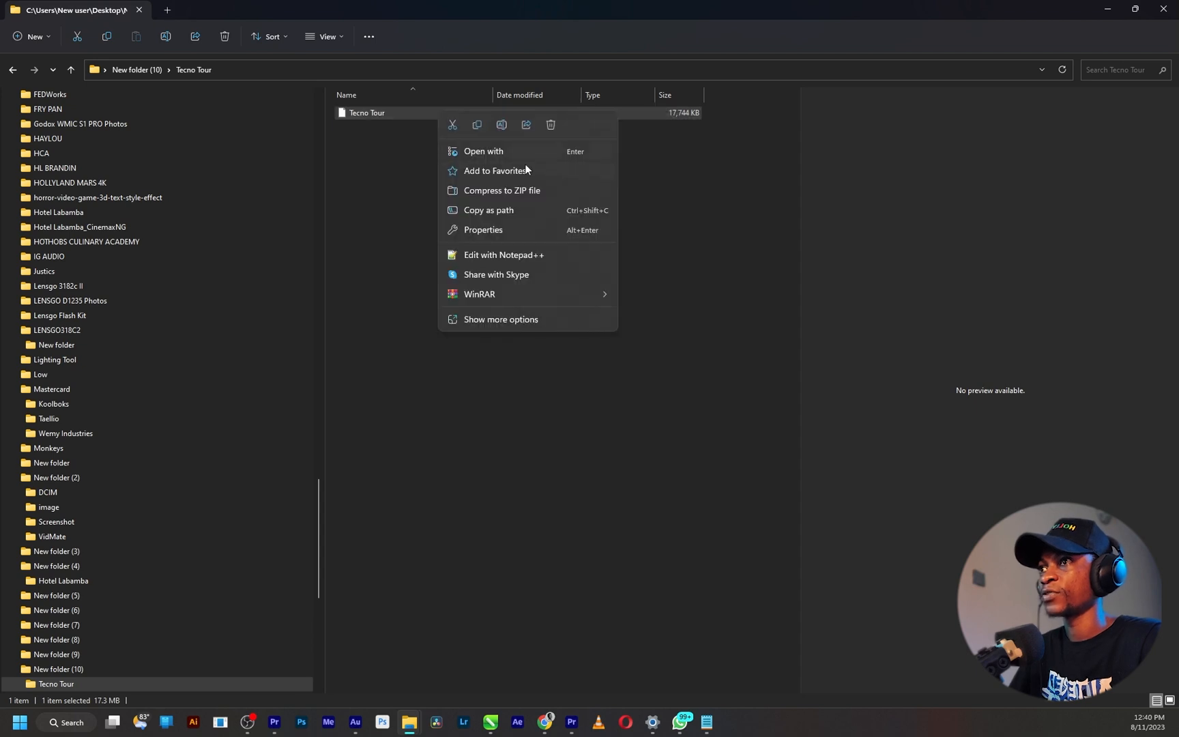
{"action": "mouse_move", "coordinate": [519, 258]}
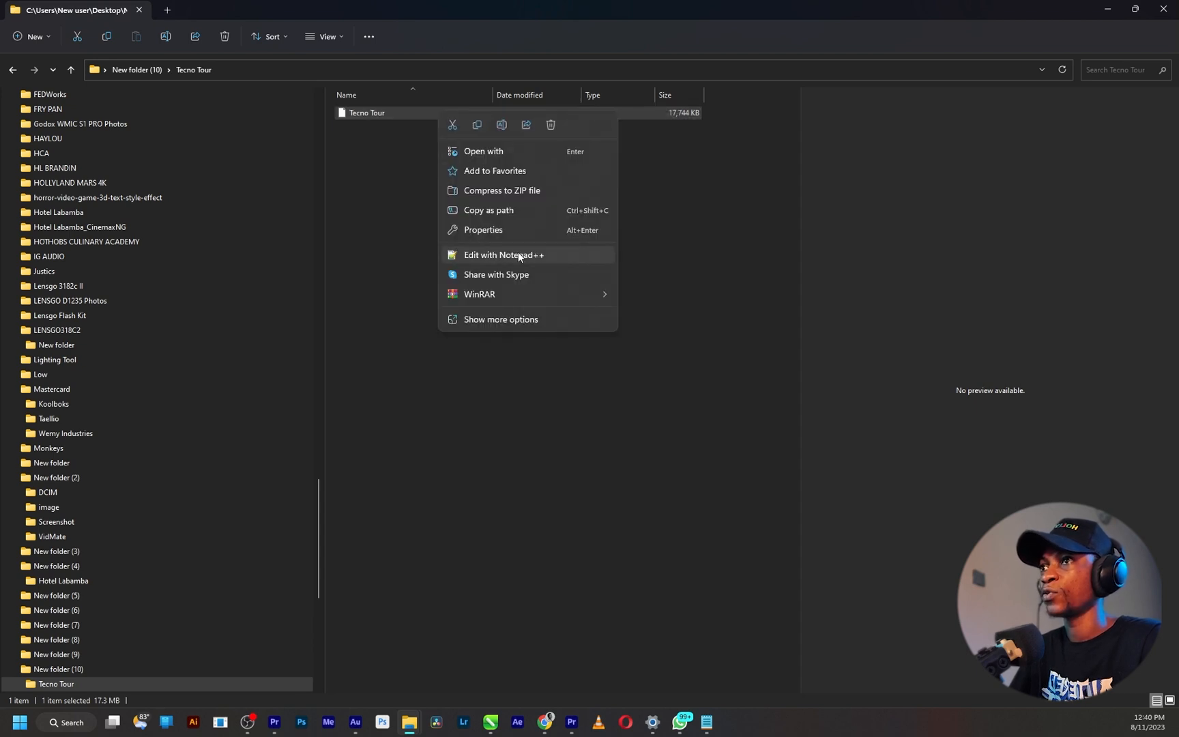
Edit the Tecno Tour file with Notepad++ and bring up the Premiere version-number notes.
{"action": "left_click", "coordinate": [503, 255]}
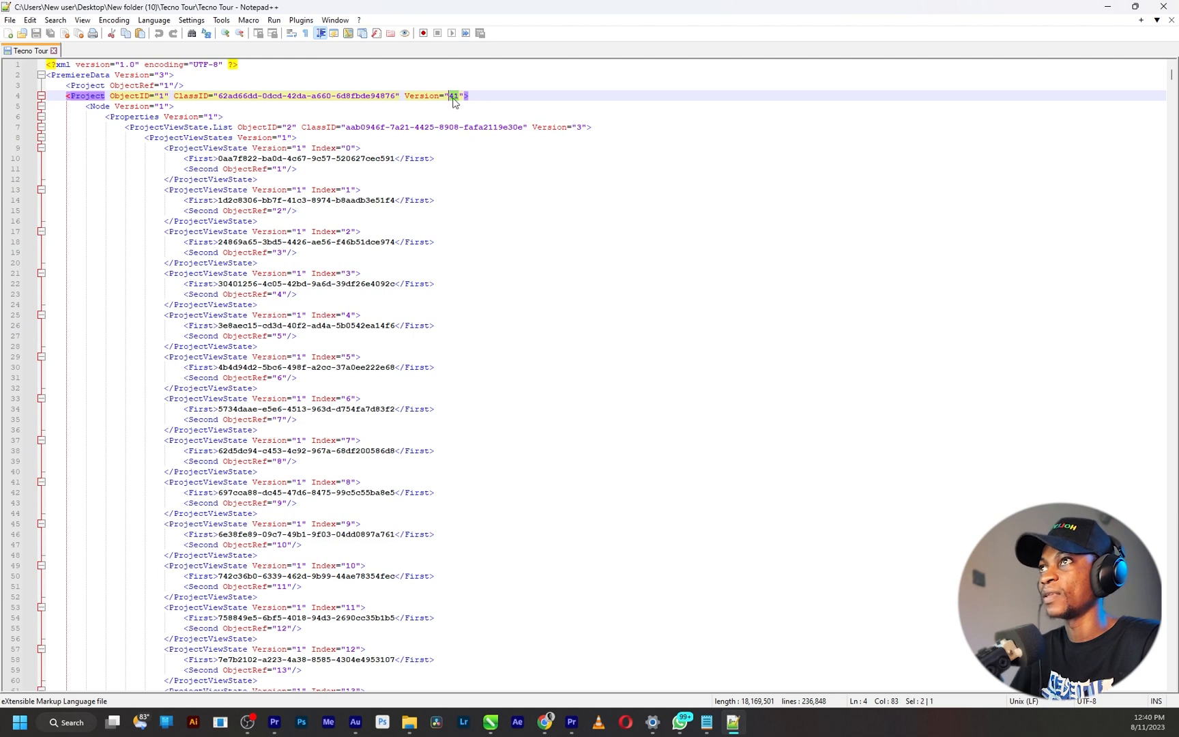
{"action": "mouse_move", "coordinate": [455, 103]}
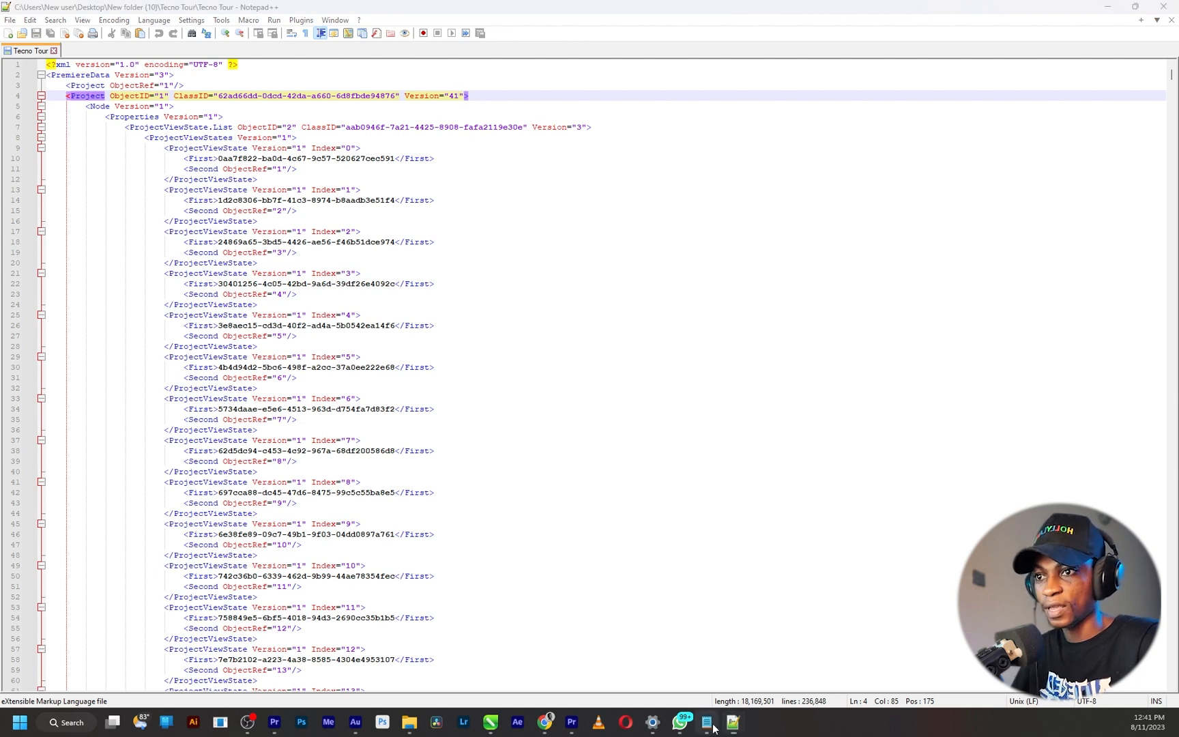
{"action": "left_click", "coordinate": [729, 722]}
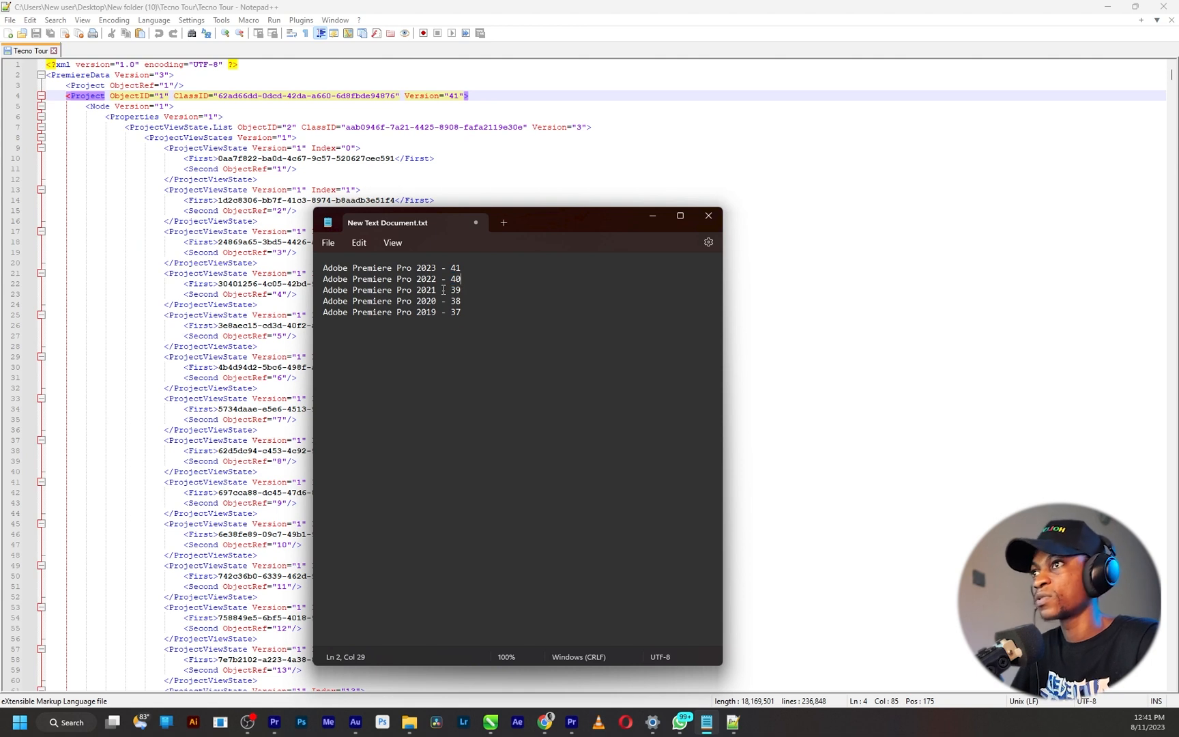
{"action": "double_click", "coordinate": [454, 289]}
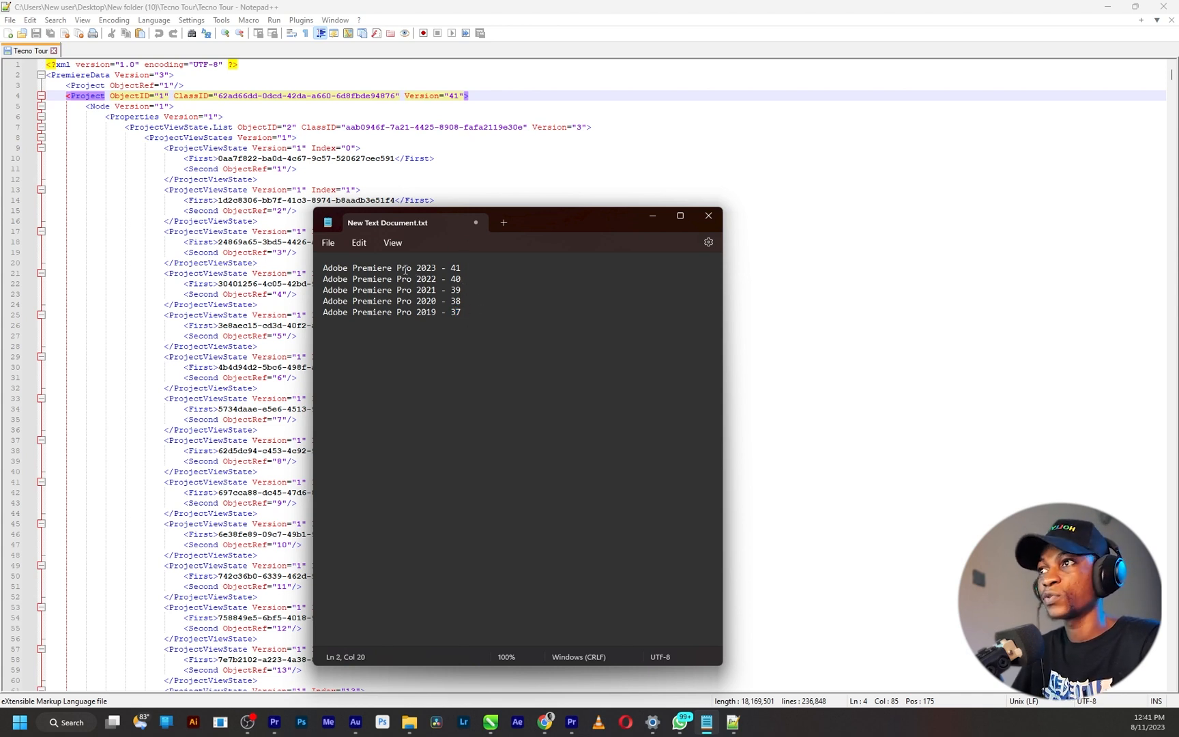
{"action": "double_click", "coordinate": [425, 279]}
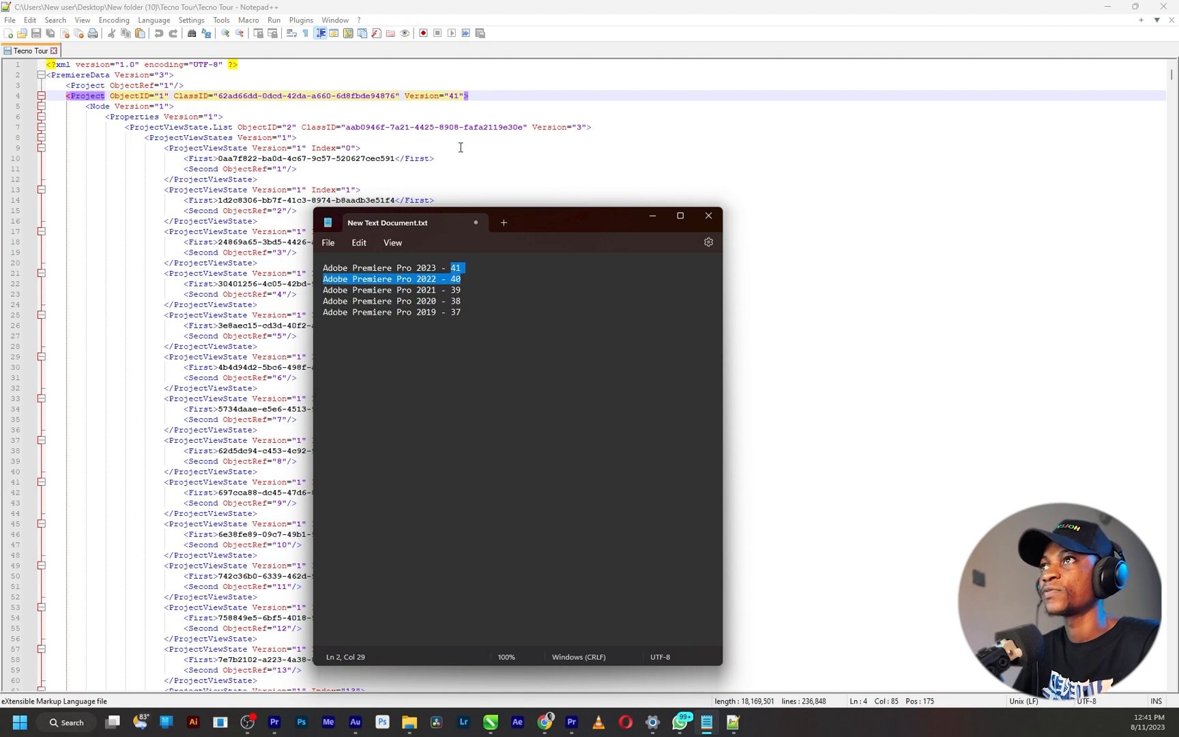
{"action": "left_click", "coordinate": [707, 216]}
{"action": "type", "text": "0"}
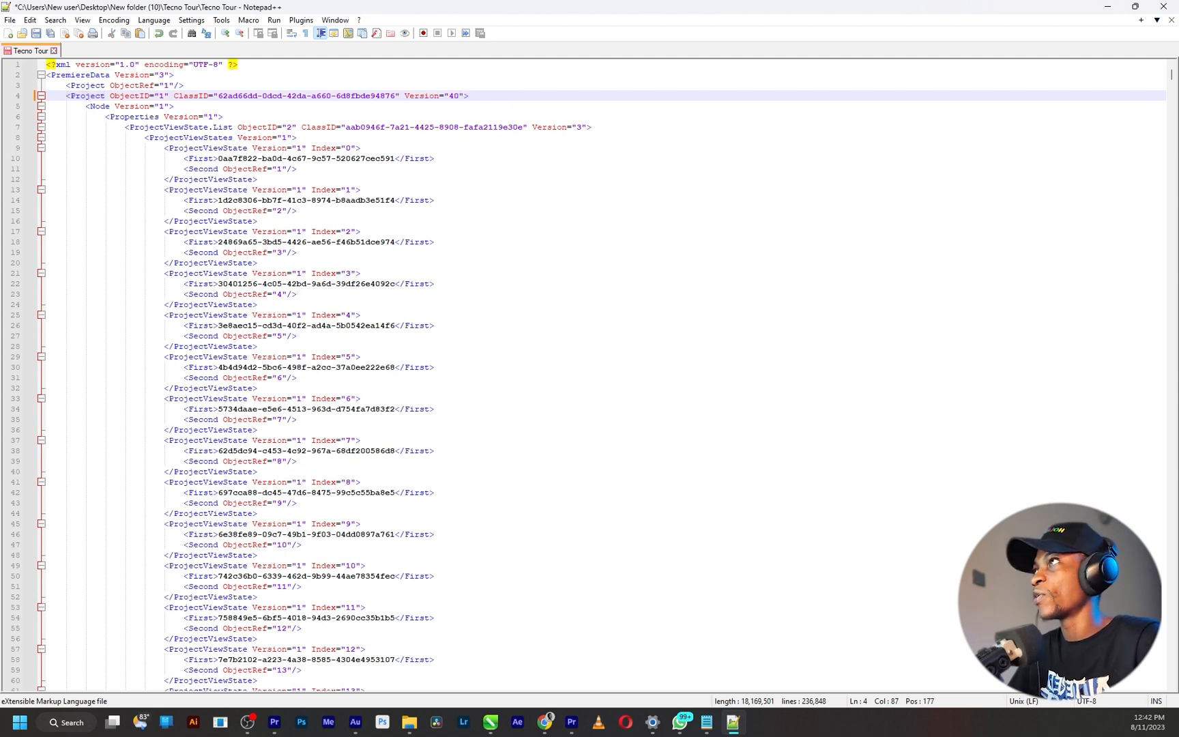
Change line 4 to Version="40" and save the Tecno Tour file.
{"action": "left_click", "coordinate": [10, 19]}
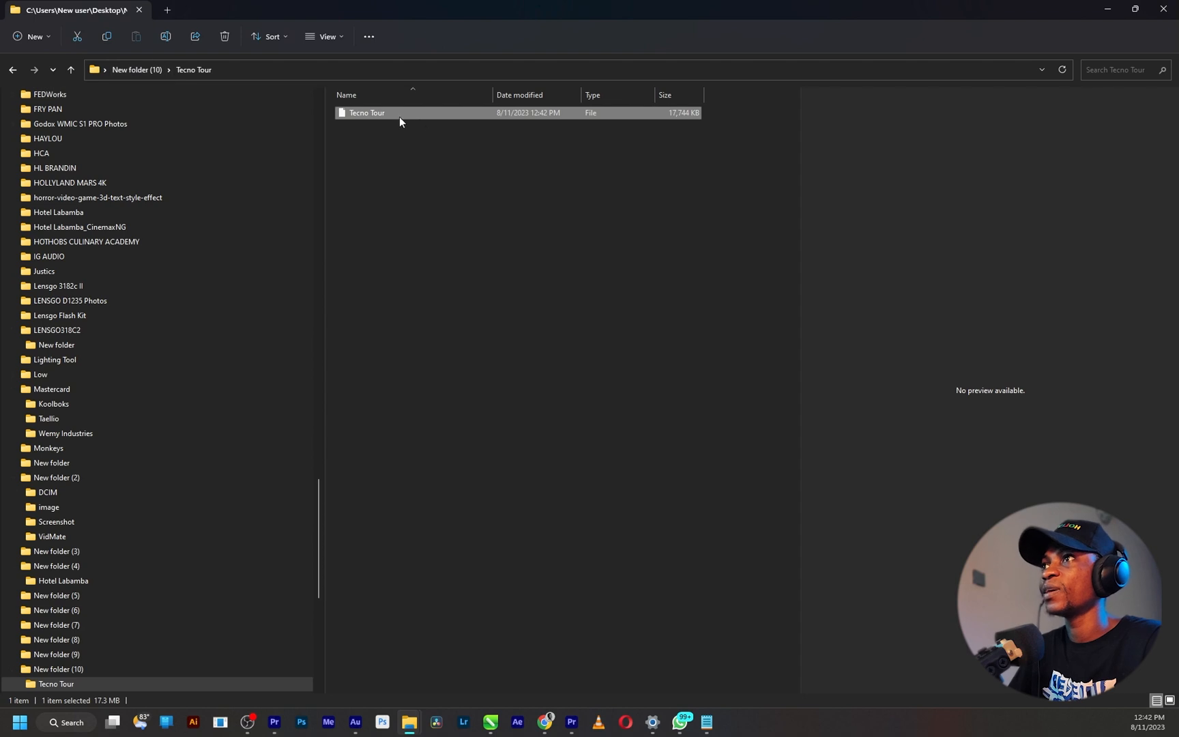
Reach the 7-Zip archiving options for the edited Tecno Tour file.
{"action": "right_click", "coordinate": [398, 112]}
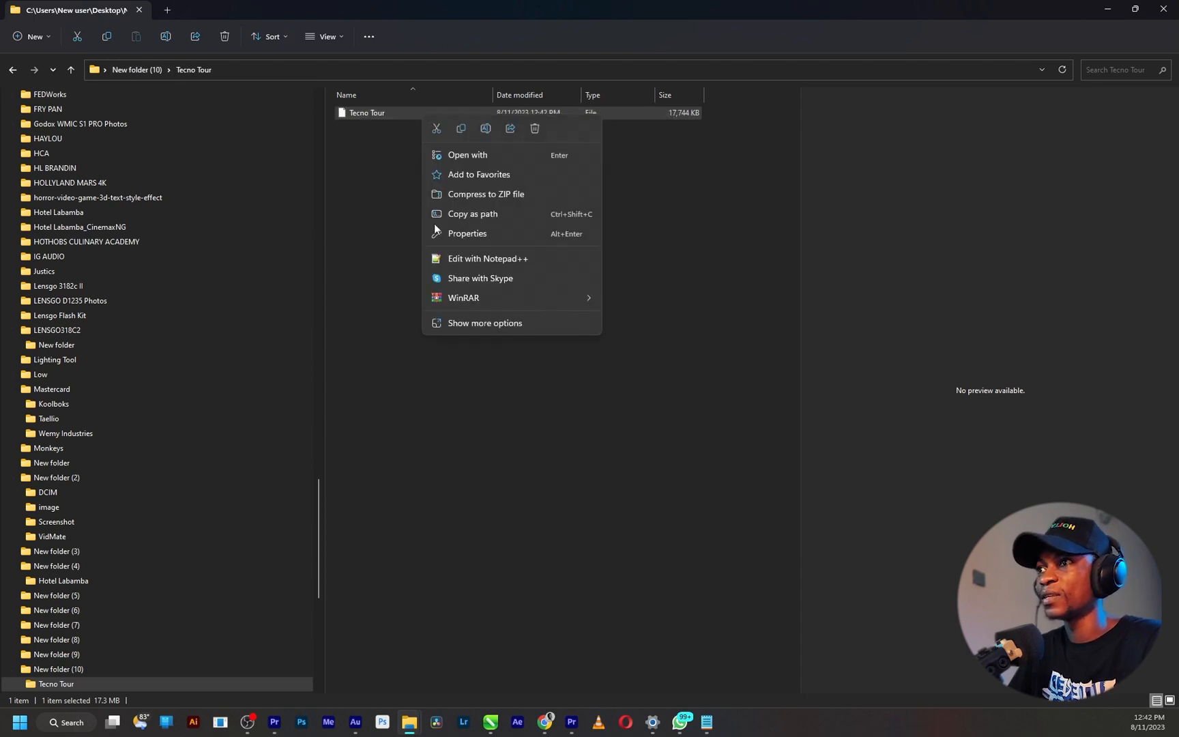
{"action": "left_click", "coordinate": [485, 323]}
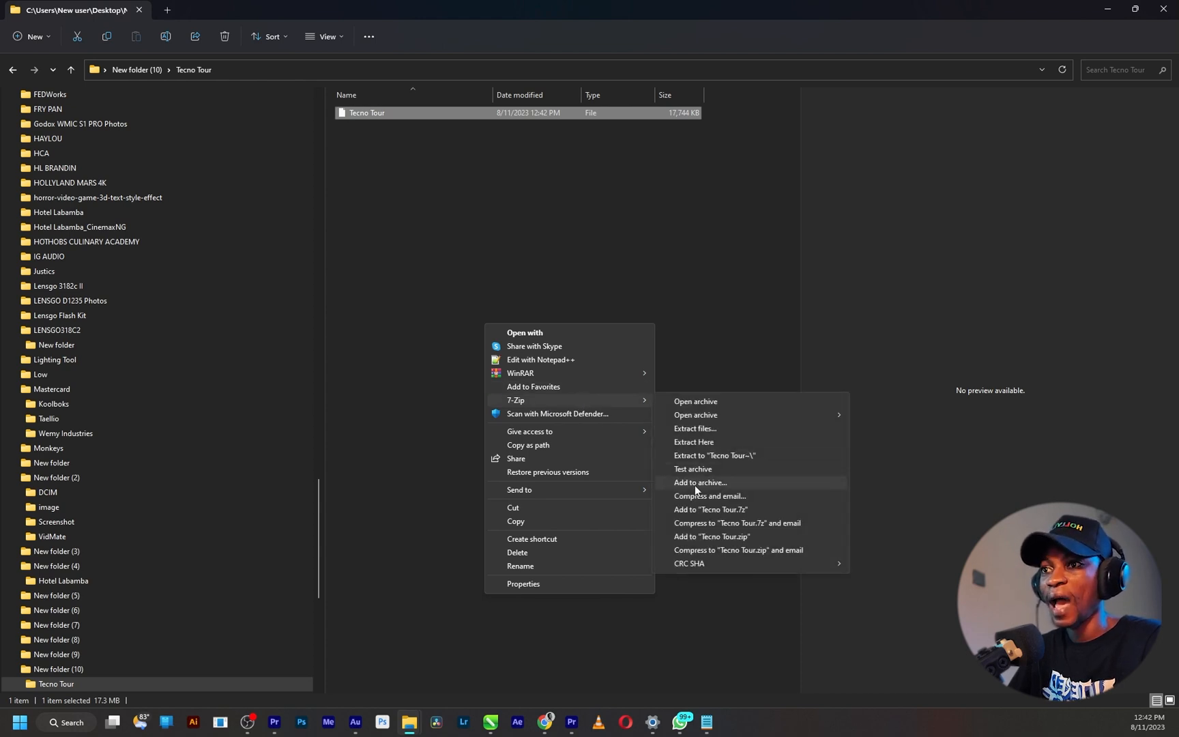
{"action": "mouse_move", "coordinate": [707, 485]}
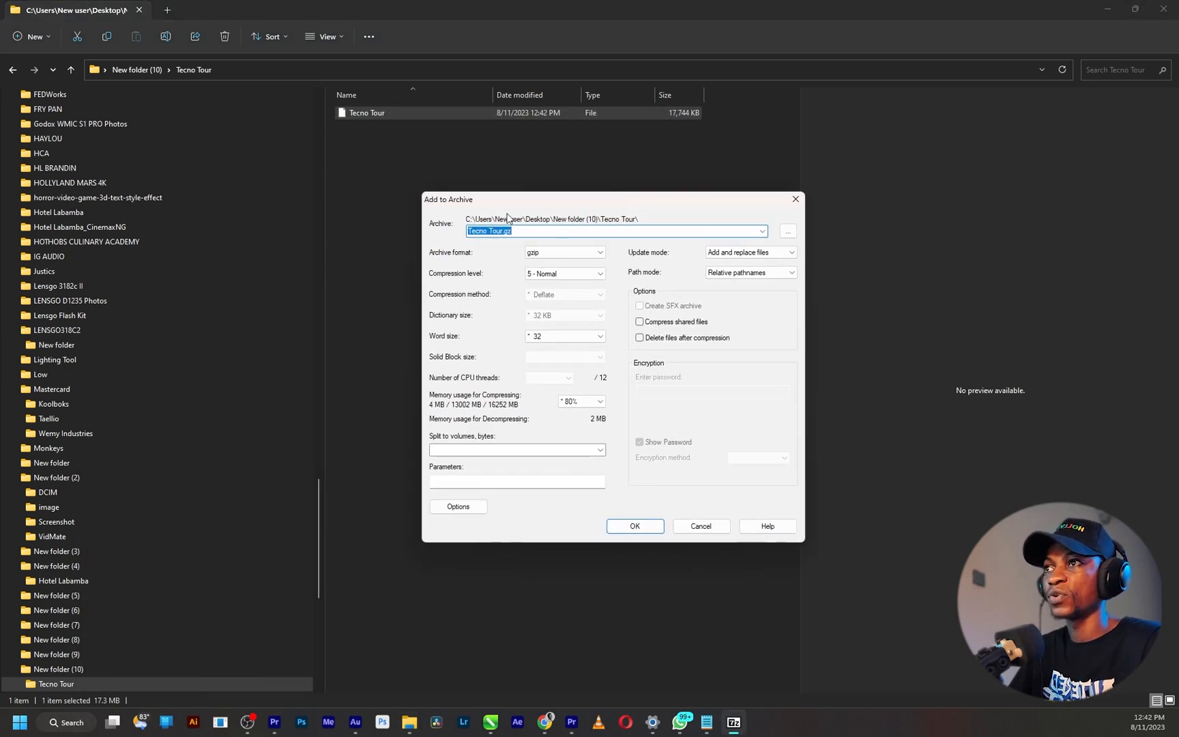
{"action": "mouse_move", "coordinate": [507, 266]}
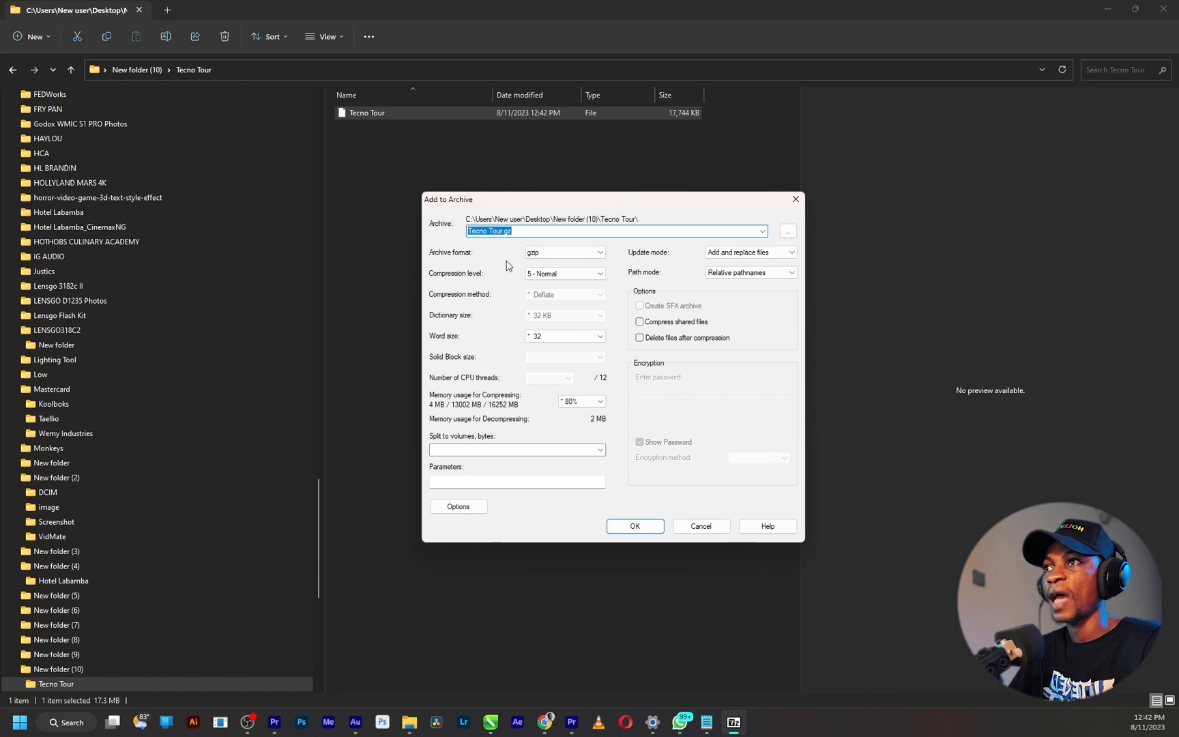
Keep gzip format and rename the archive's gz ending to .prproj.
{"action": "left_click", "coordinate": [562, 251]}
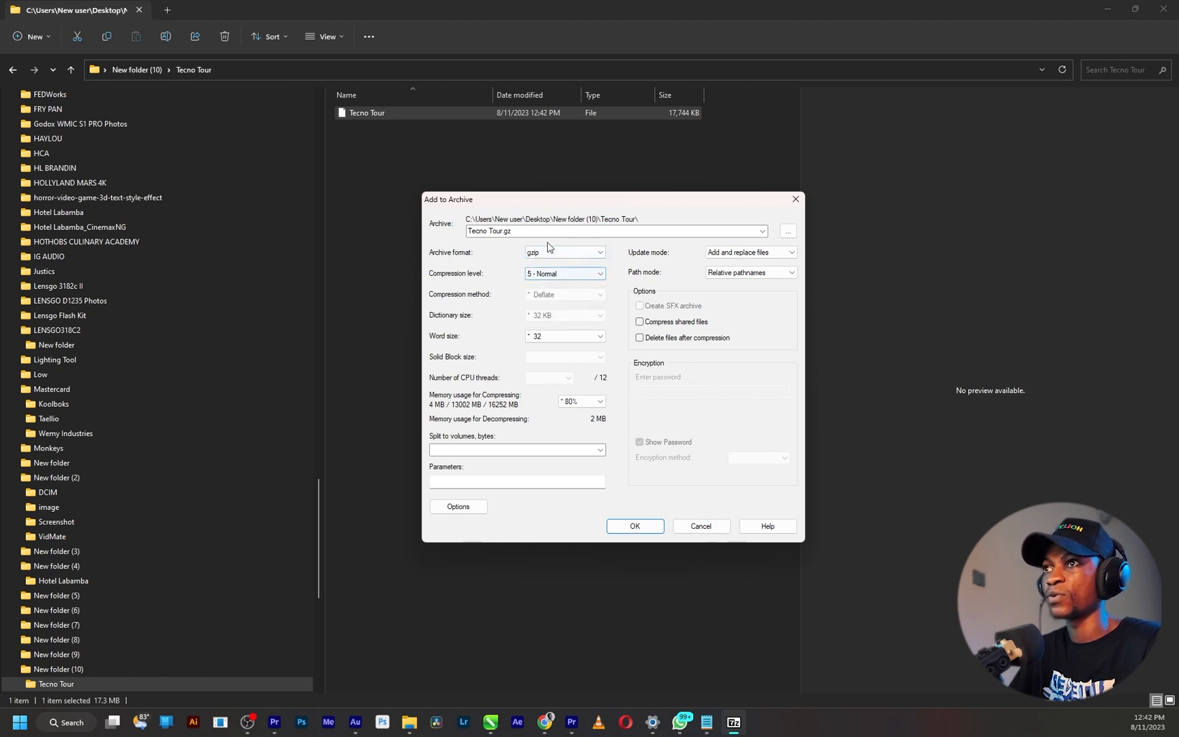
{"action": "left_click", "coordinate": [612, 230]}
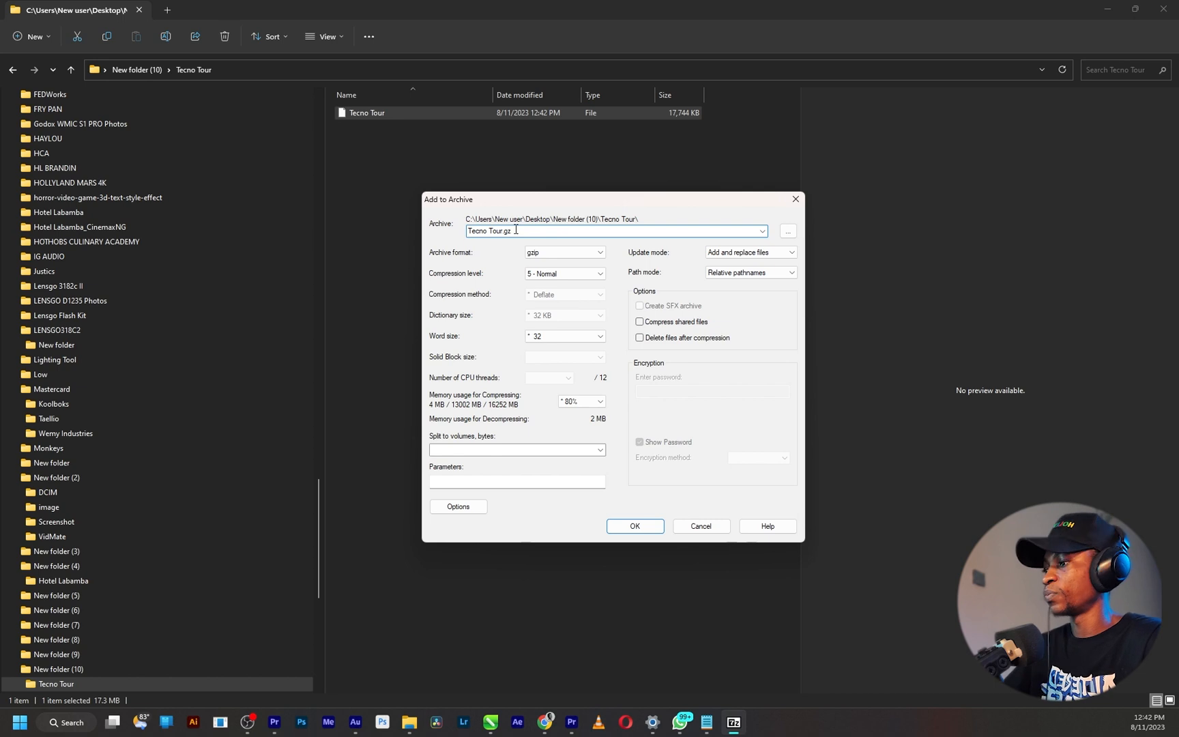
{"action": "key", "text": "Backspace"}
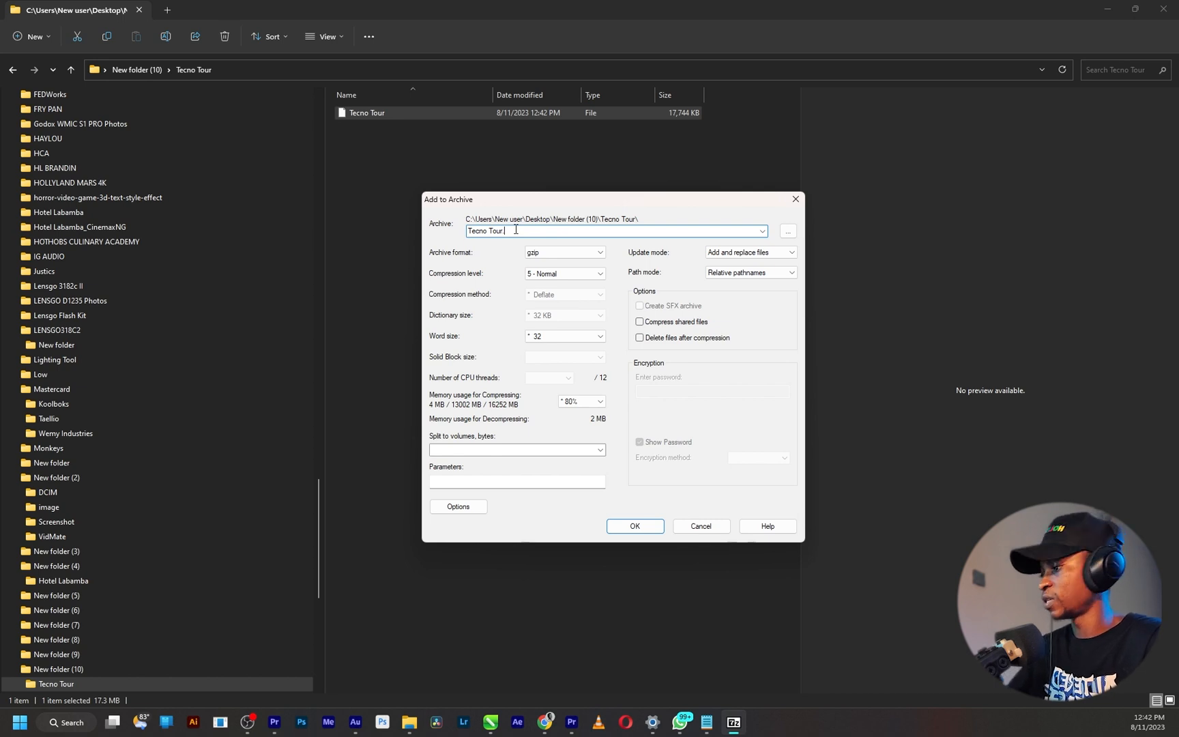
{"action": "type", "text": ".pr"}
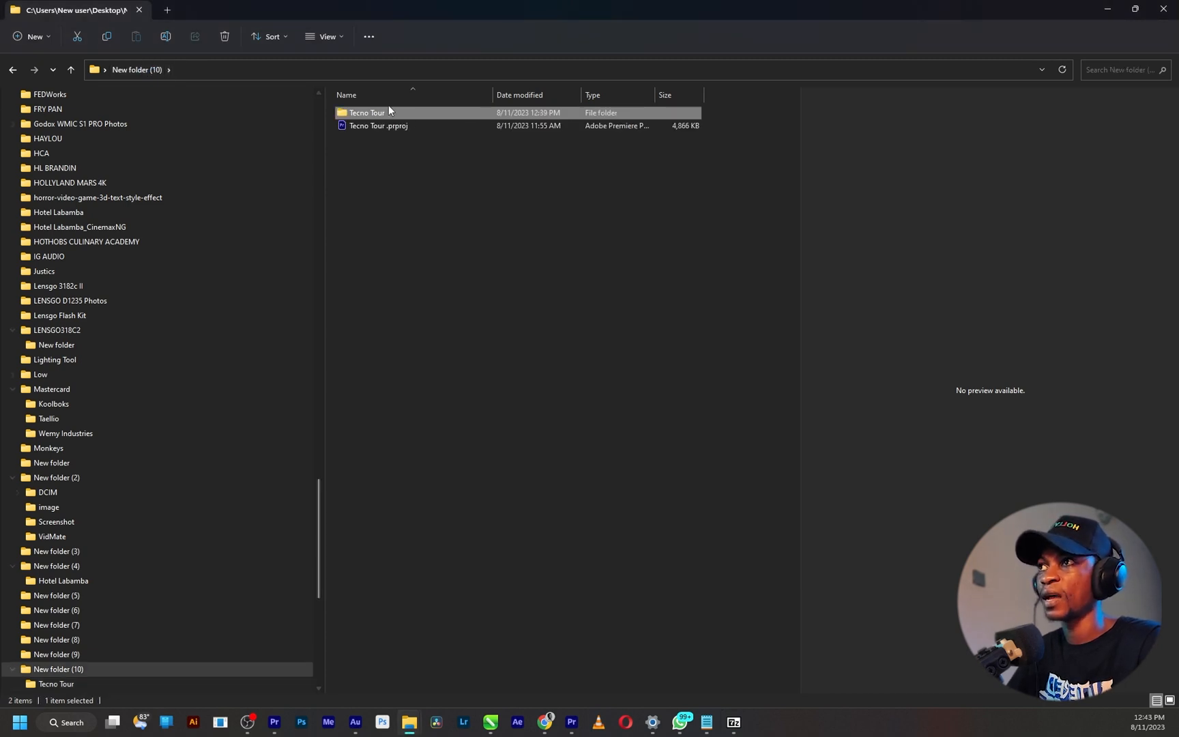
{"action": "mouse_move", "coordinate": [401, 140]}
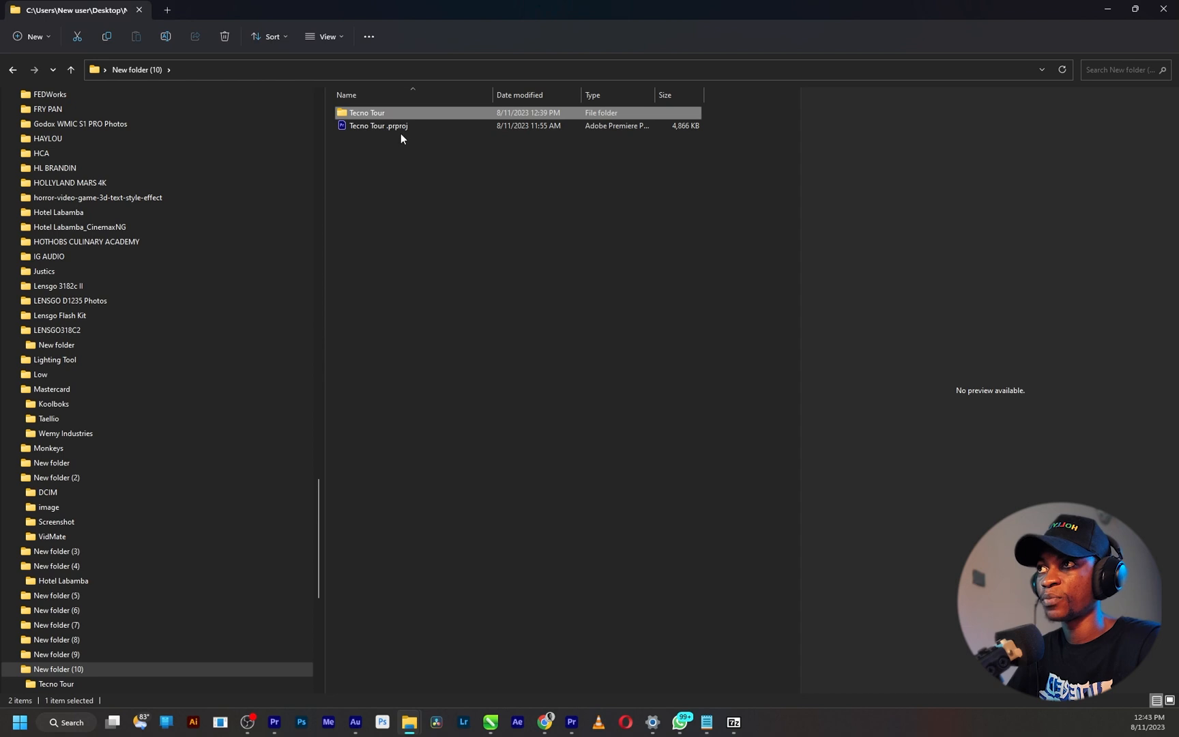
Select and right-click the original Tecno Tour .prproj in New folder (10).
{"action": "left_click", "coordinate": [377, 126]}
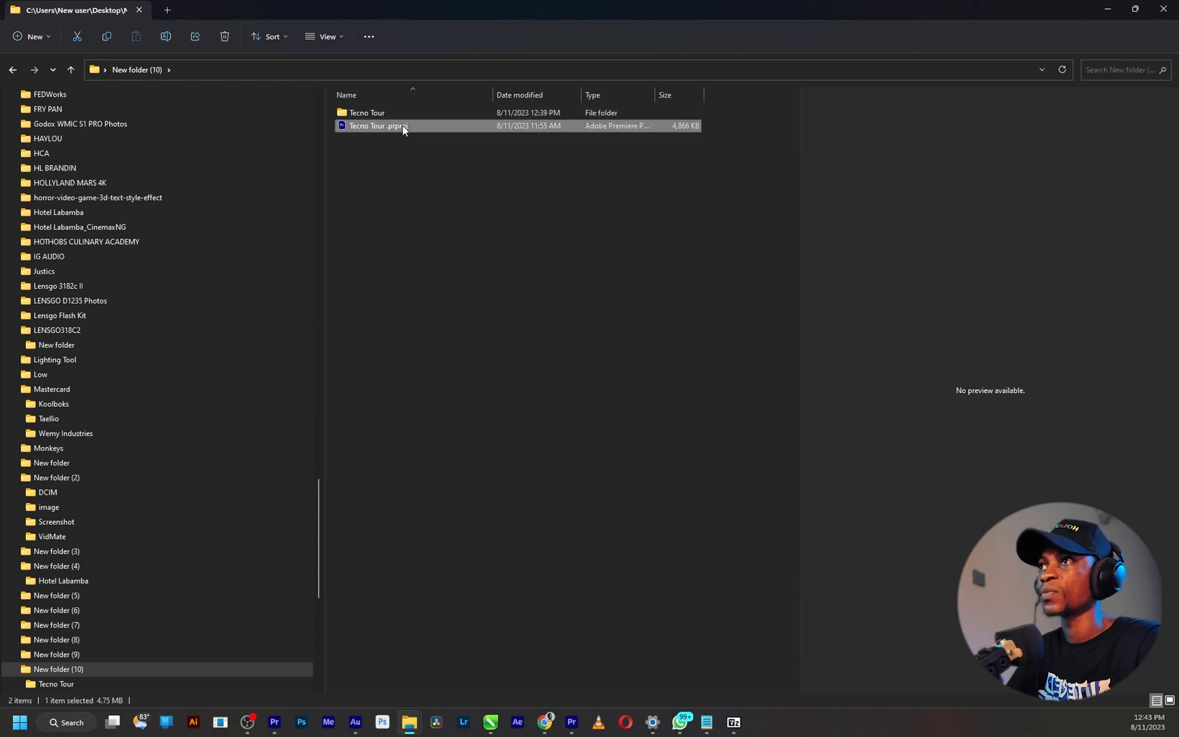
{"action": "right_click", "coordinate": [376, 125]}
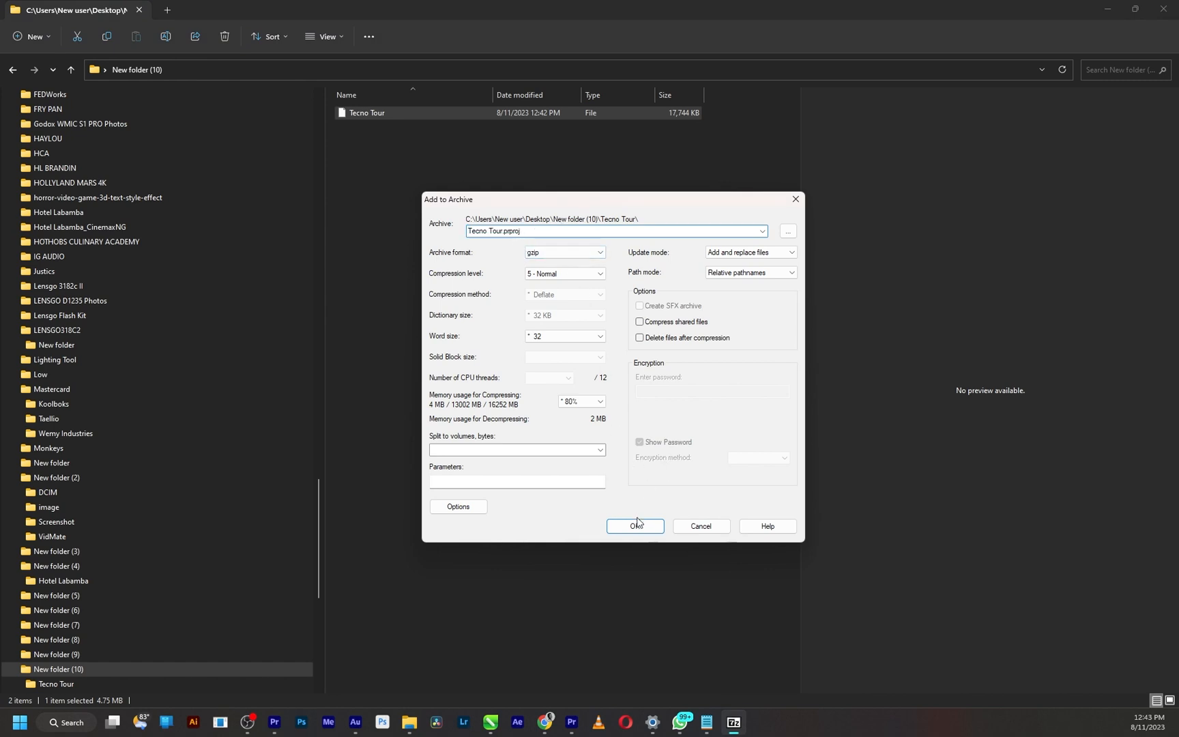
Confirm the gzip archive settings to create Tecno Tour.prproj beside the edited file.
{"action": "left_click", "coordinate": [634, 526]}
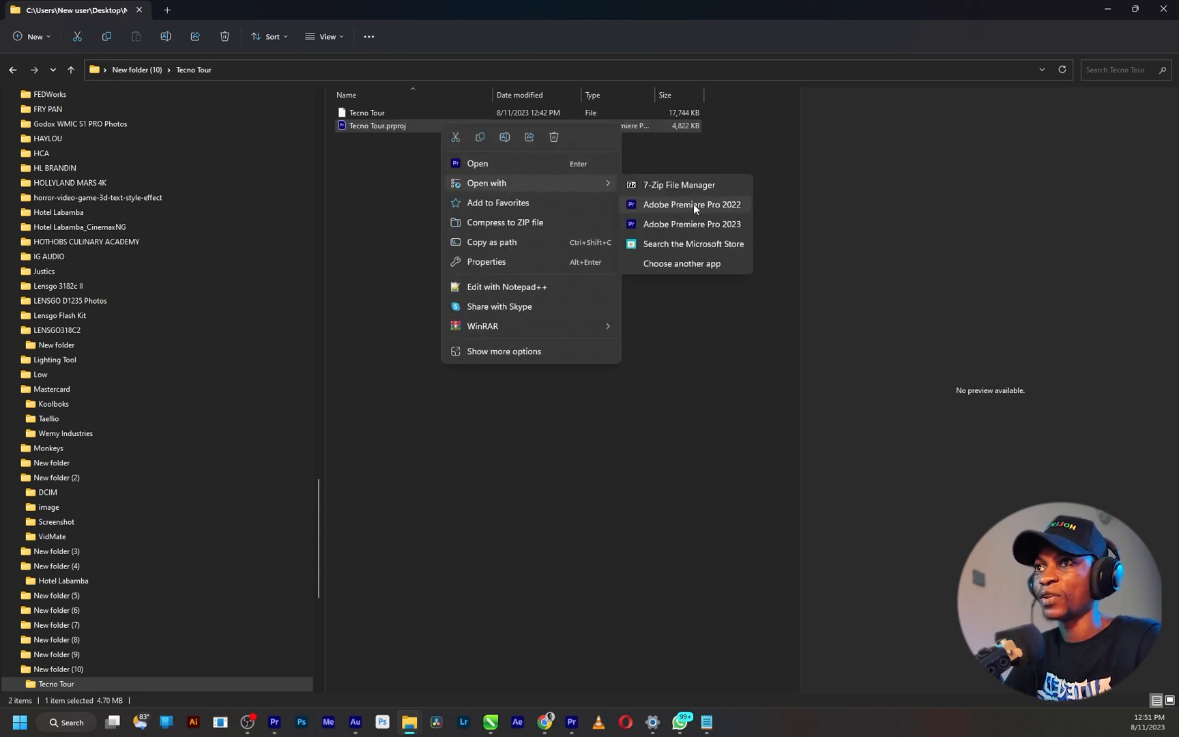
Launch the new Tecno Tour.prproj in Adobe Premiere Pro 2022 from File Explorer.
{"action": "left_click", "coordinate": [691, 205]}
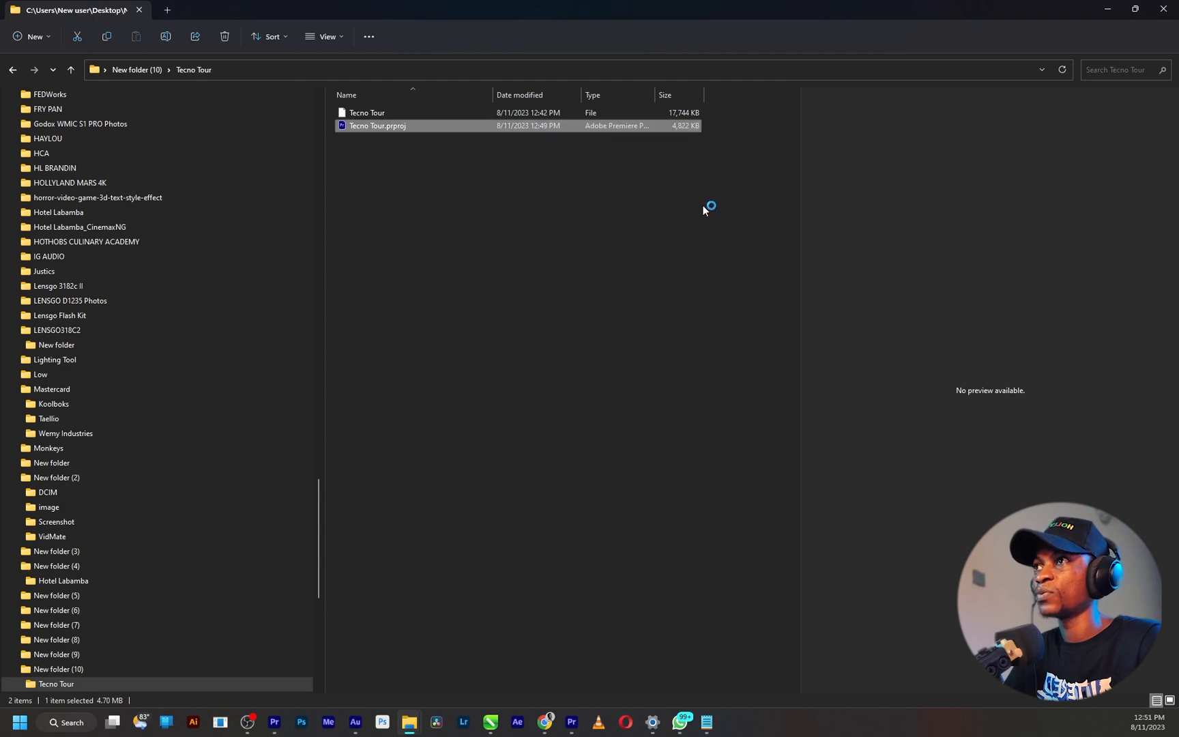
{"action": "double_click", "coordinate": [377, 125]}
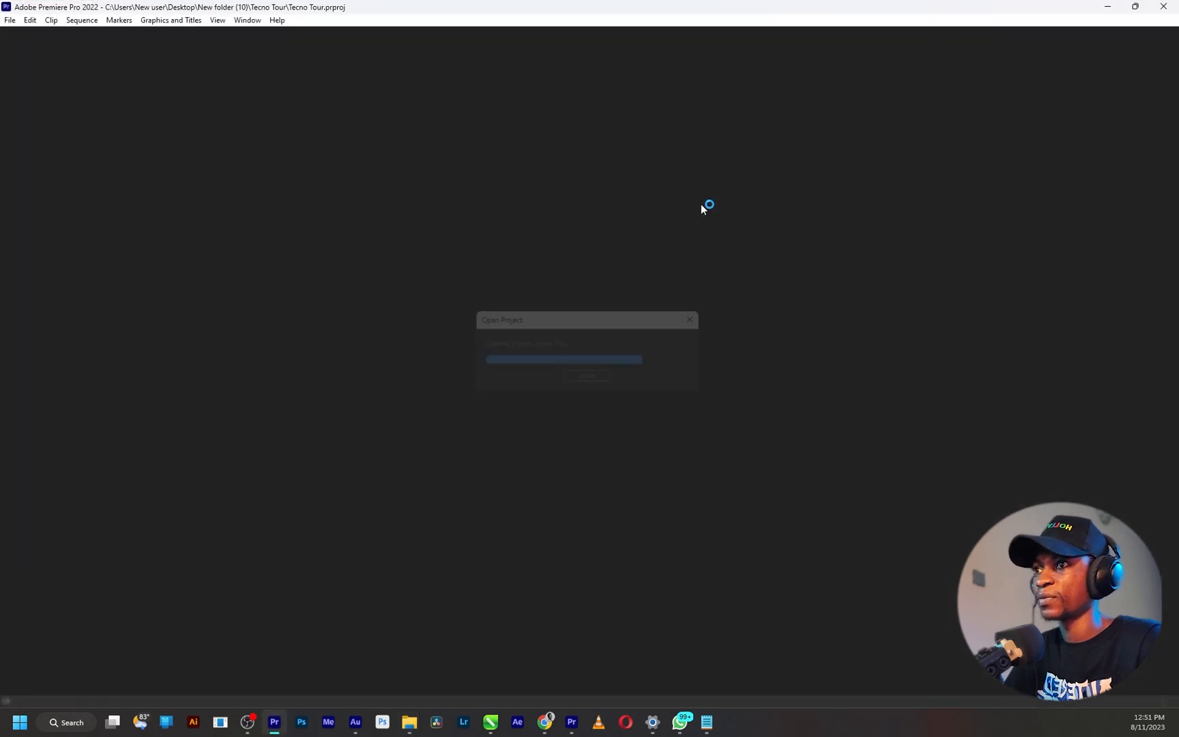